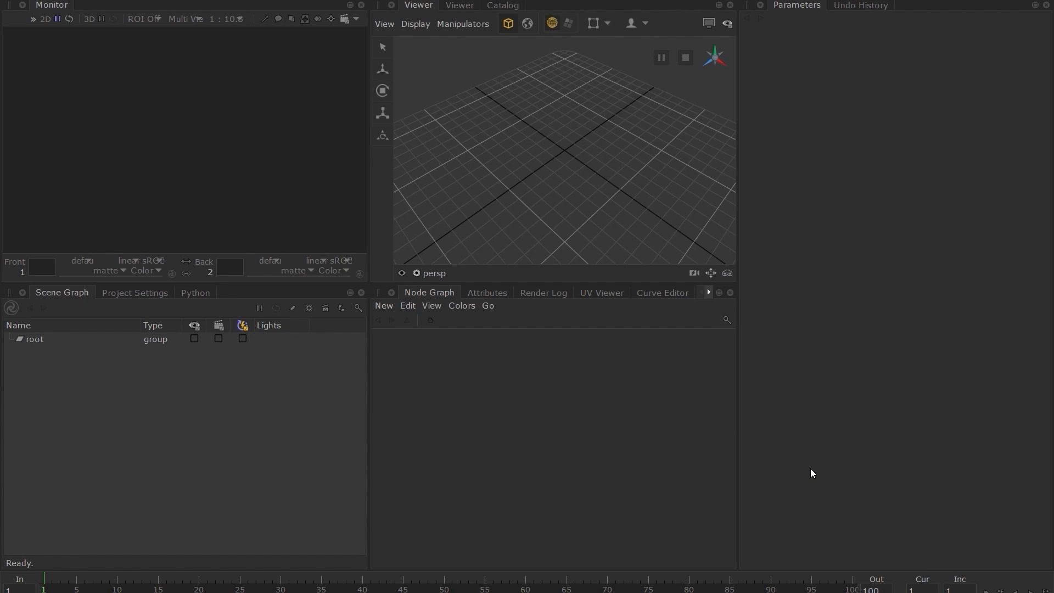
mouse_move(724, 461)
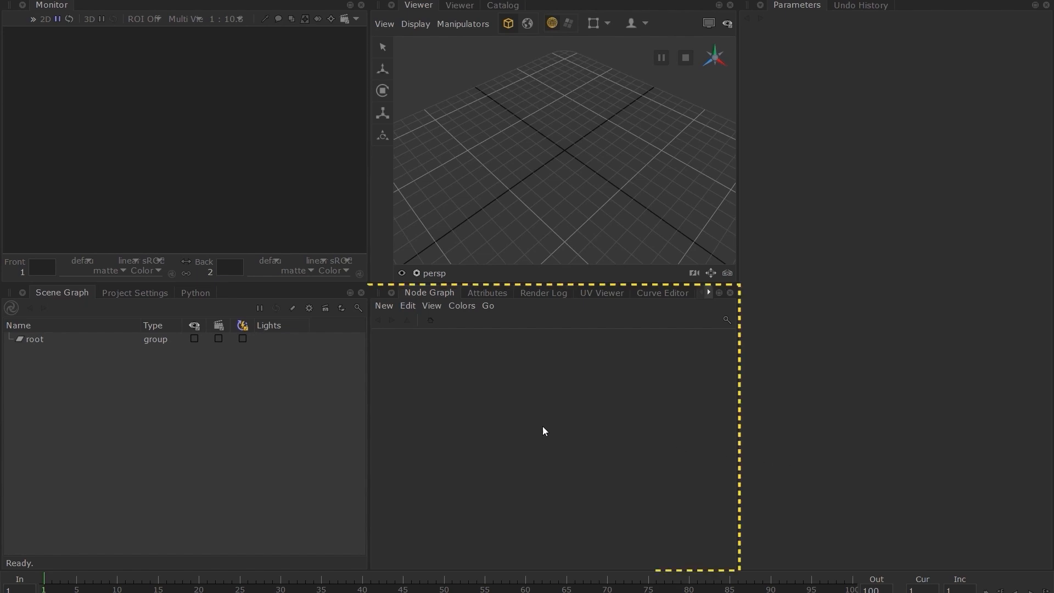
Create an Importomatic node in the empty node graph via the node search
key("Tab")
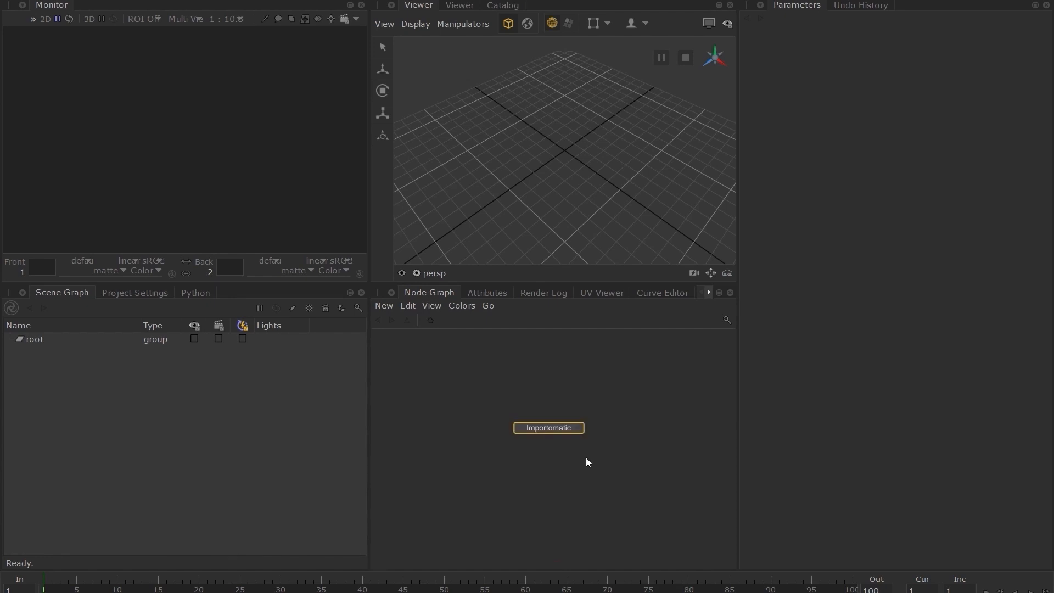
key("8")
type("glo")
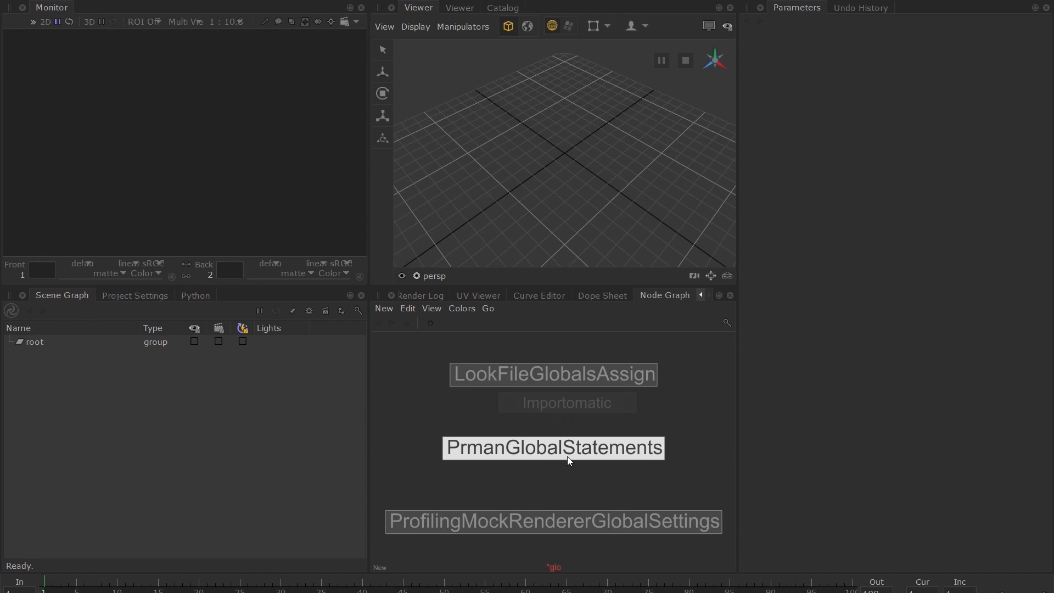
mouse_move(715, 481)
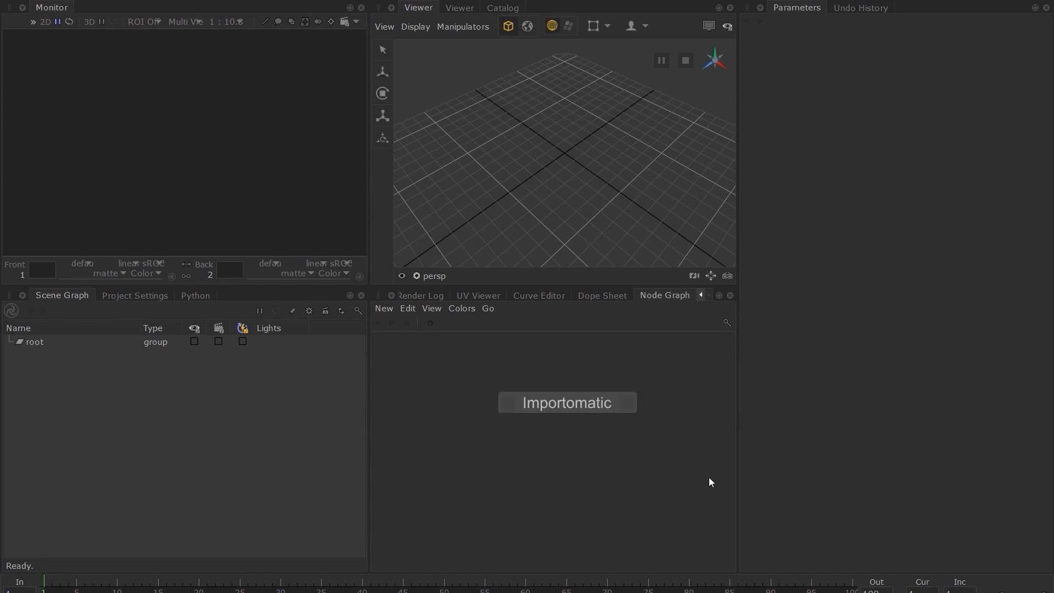
left_click(567, 402)
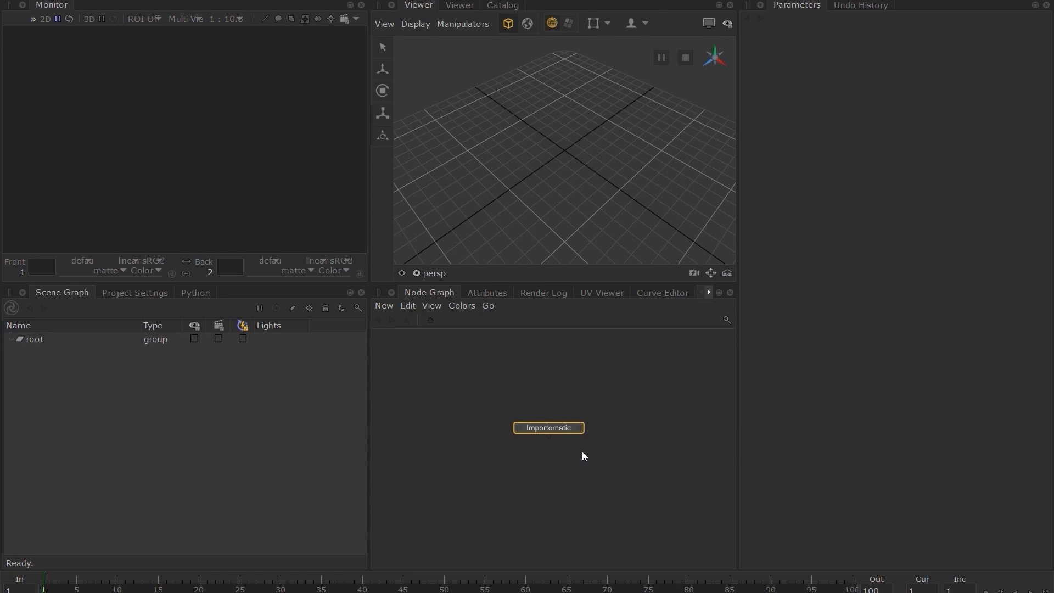
mouse_move(584, 462)
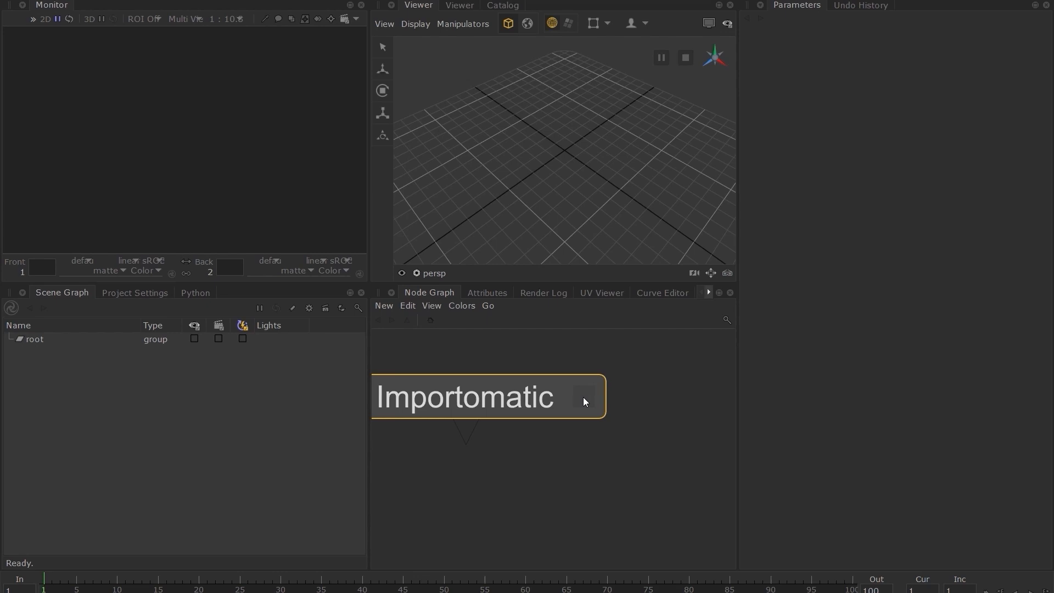
Show the Importomatic node's empty asset list in the Parameters panel
left_click(465, 396)
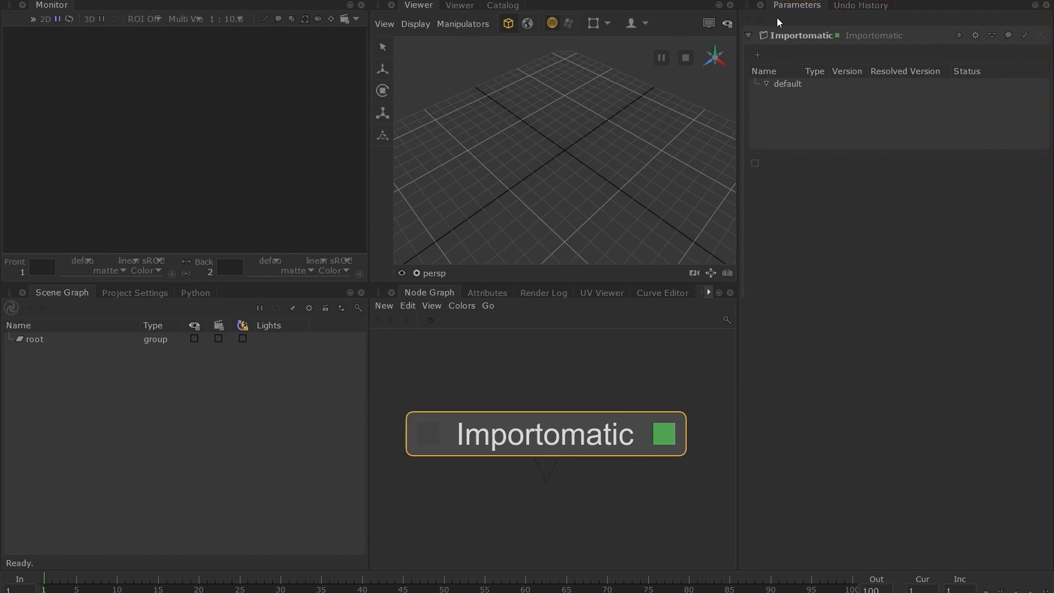
Add The_Hidden_people.abc as an Alembic asset to the Importomatic node
left_click(757, 55)
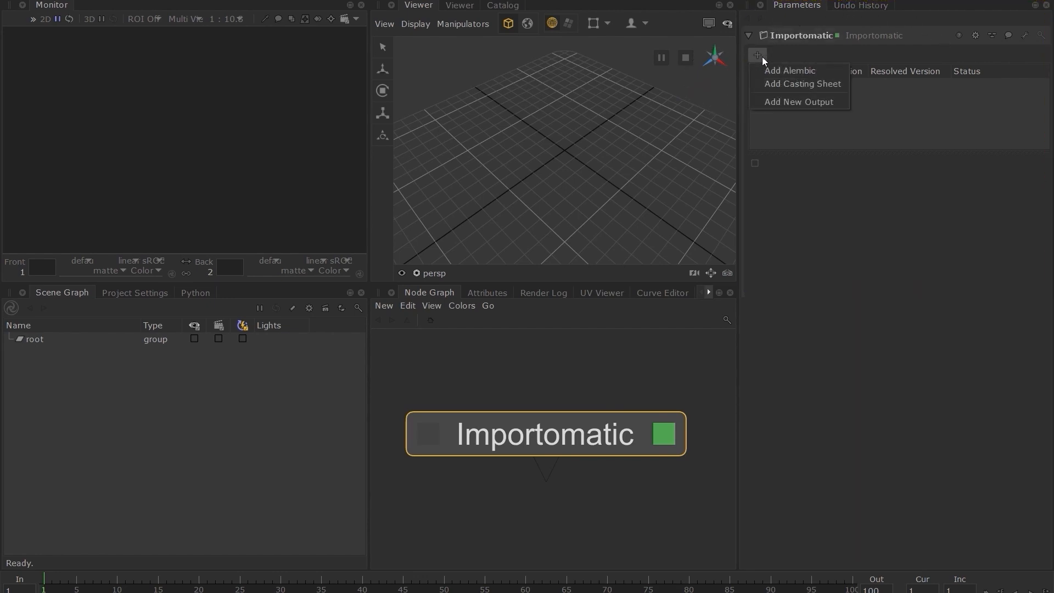
left_click(790, 70)
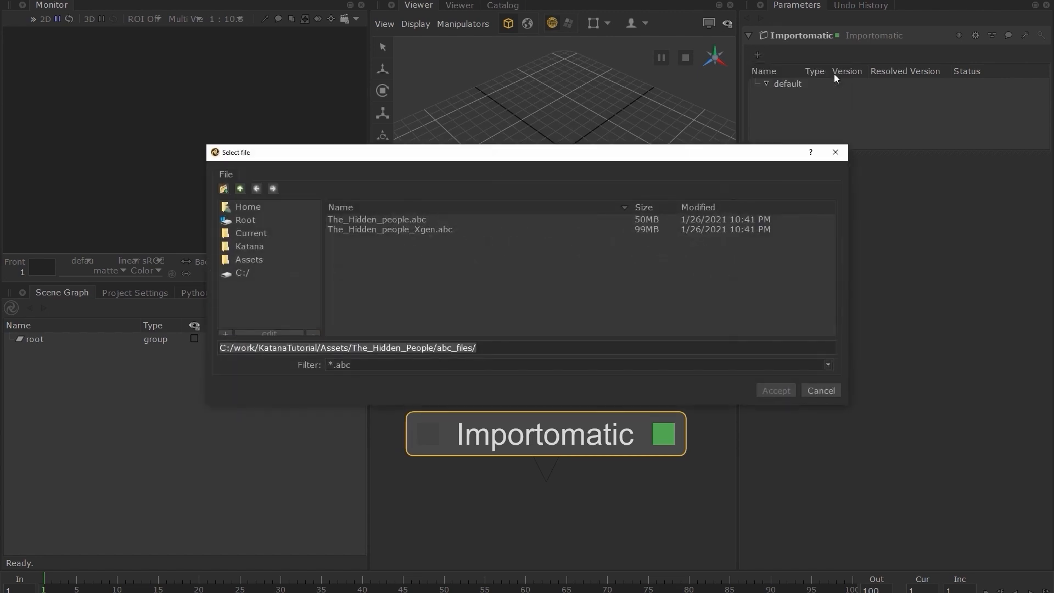
left_click(376, 219)
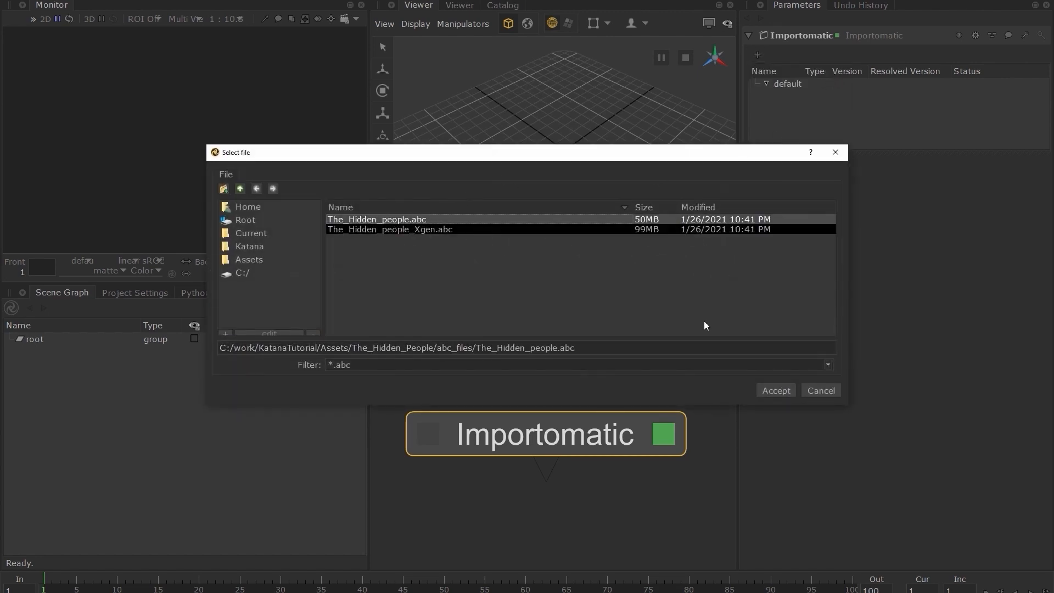
left_click(774, 391)
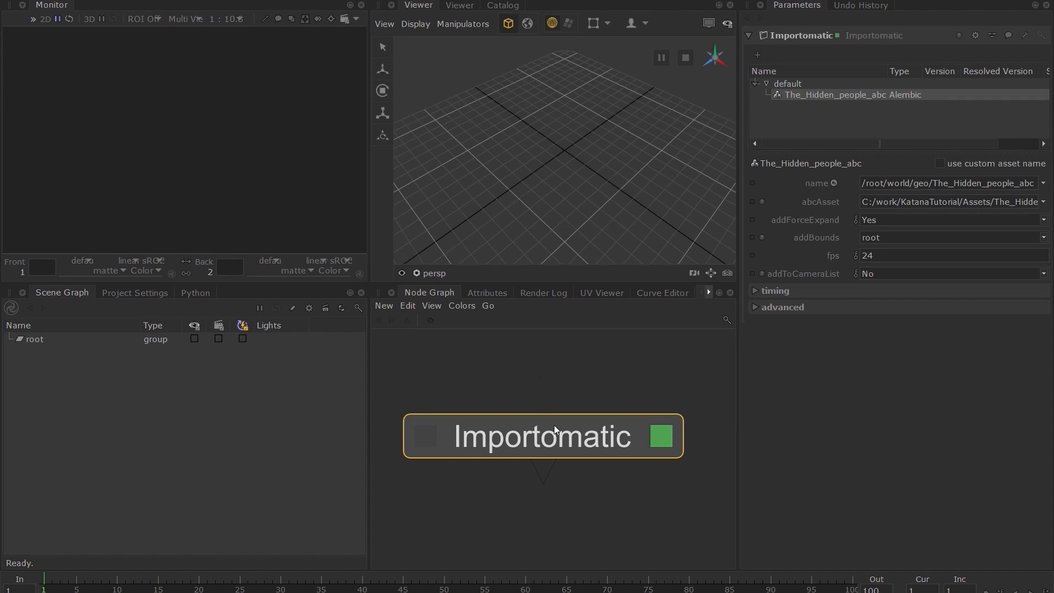
mouse_move(557, 444)
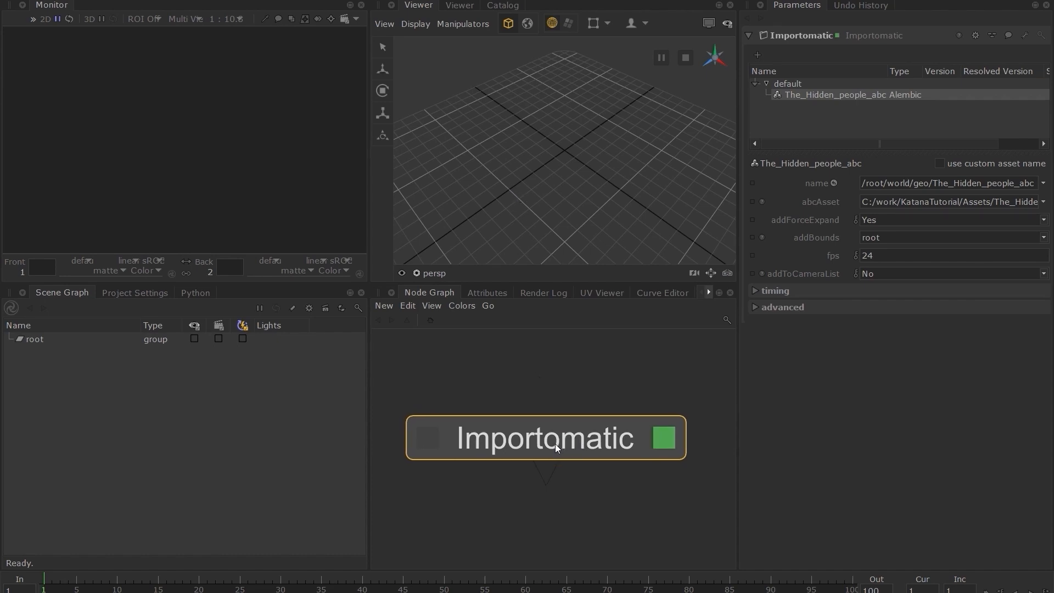
mouse_move(537, 532)
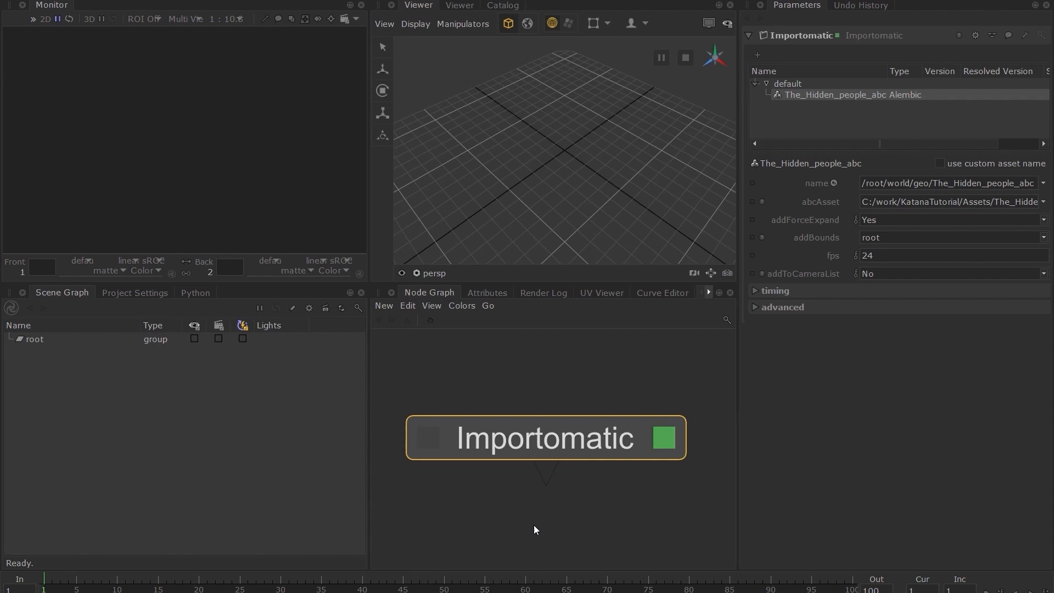
mouse_move(520, 511)
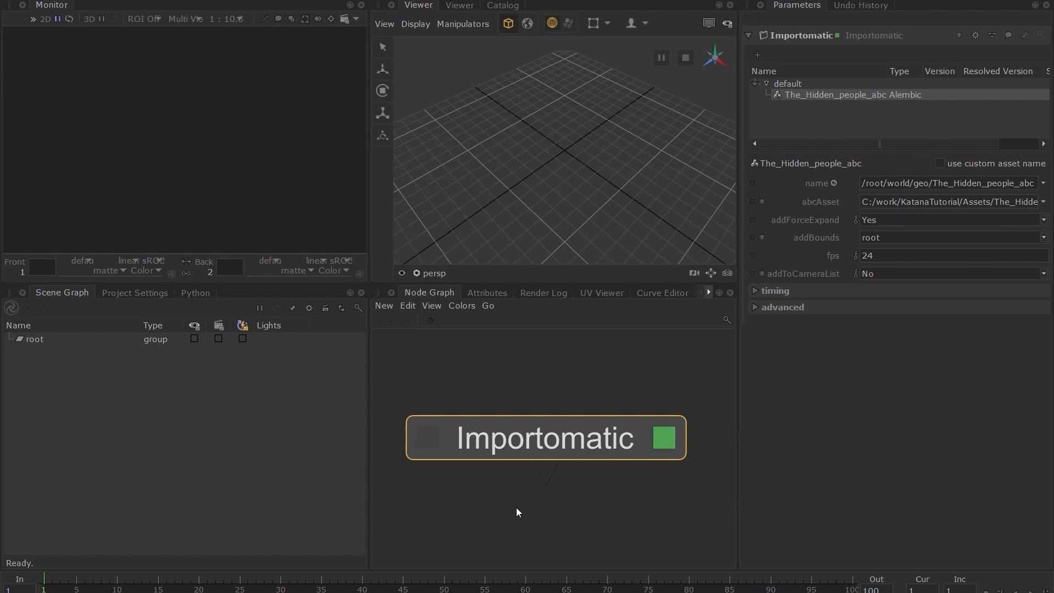
mouse_move(513, 511)
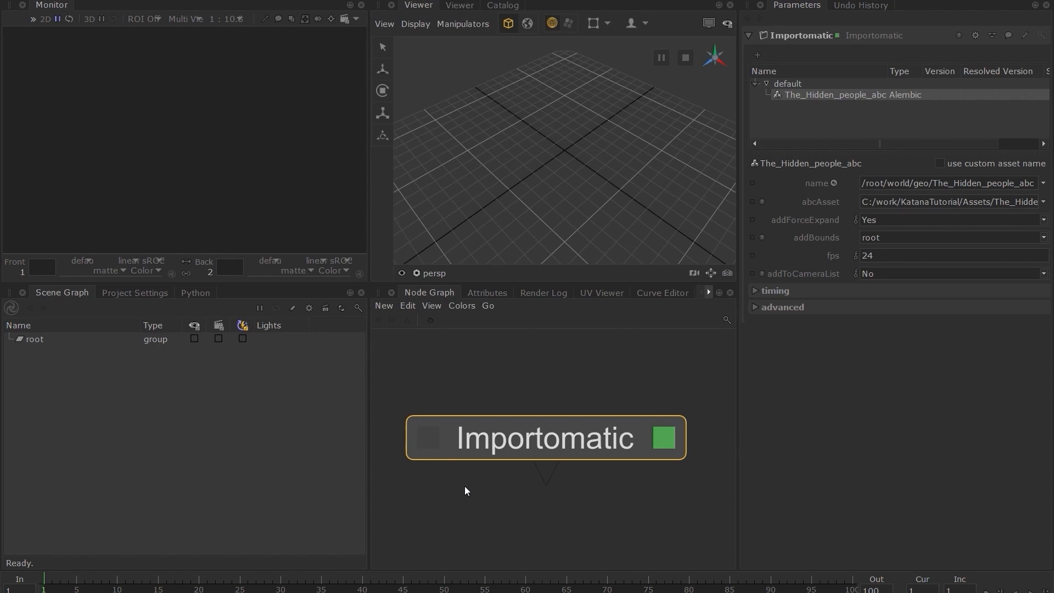
key("v")
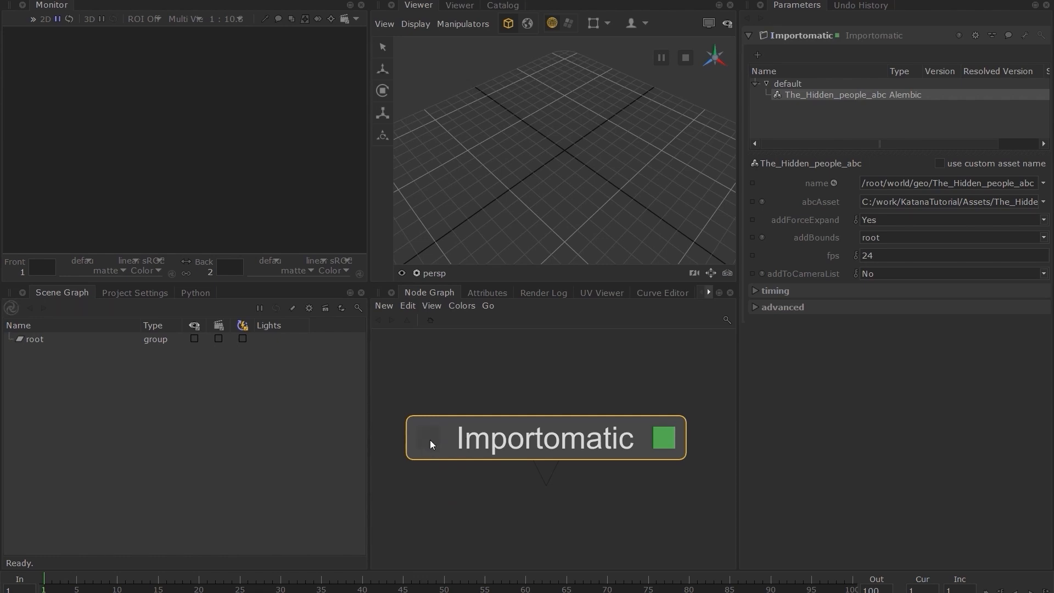
left_click(427, 438)
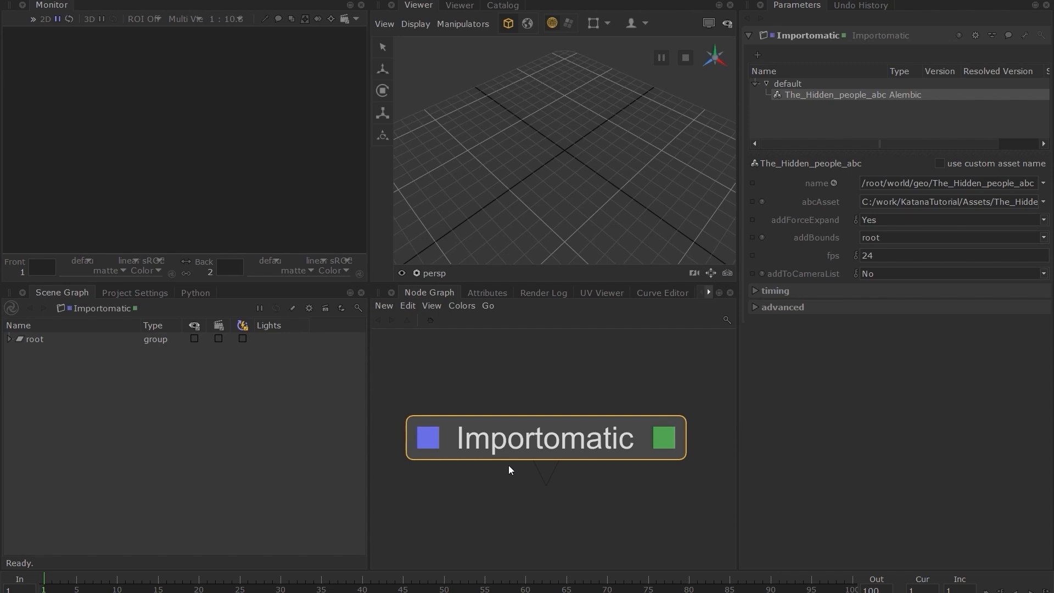
mouse_move(512, 476)
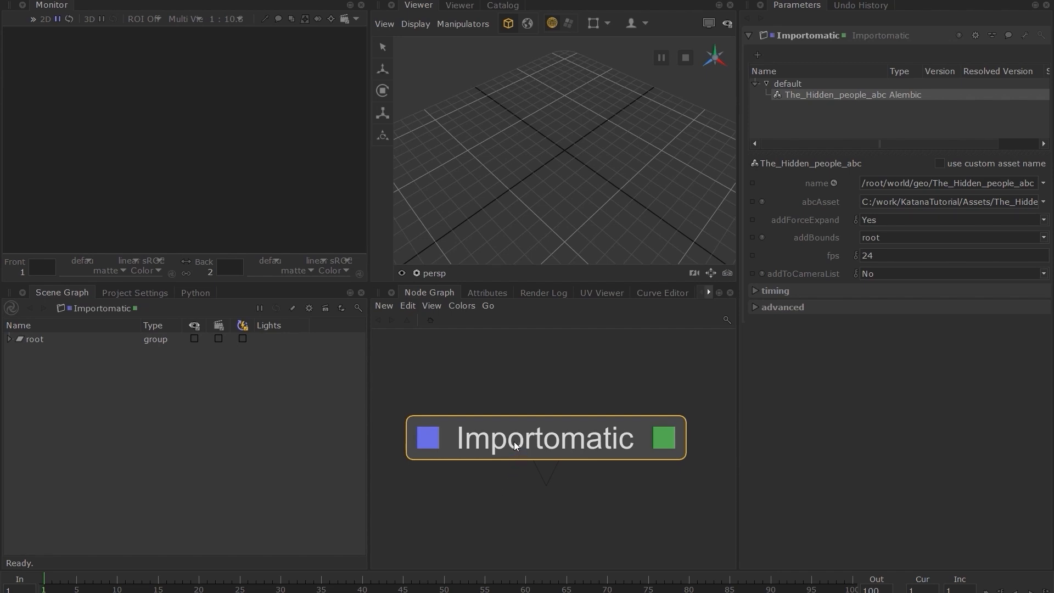
key("shift+v")
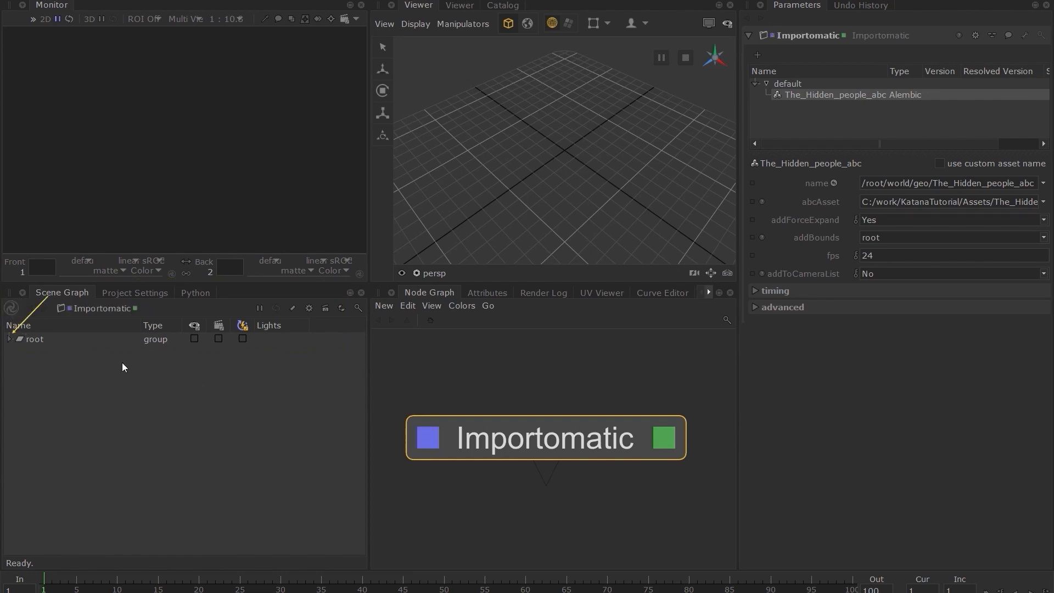
mouse_move(11, 345)
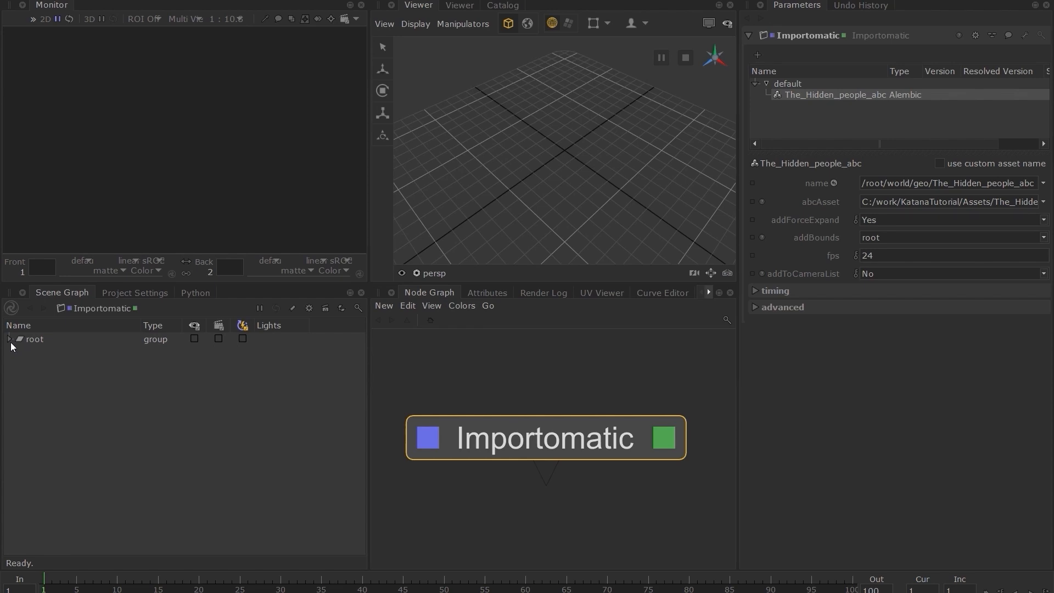
mouse_move(28, 364)
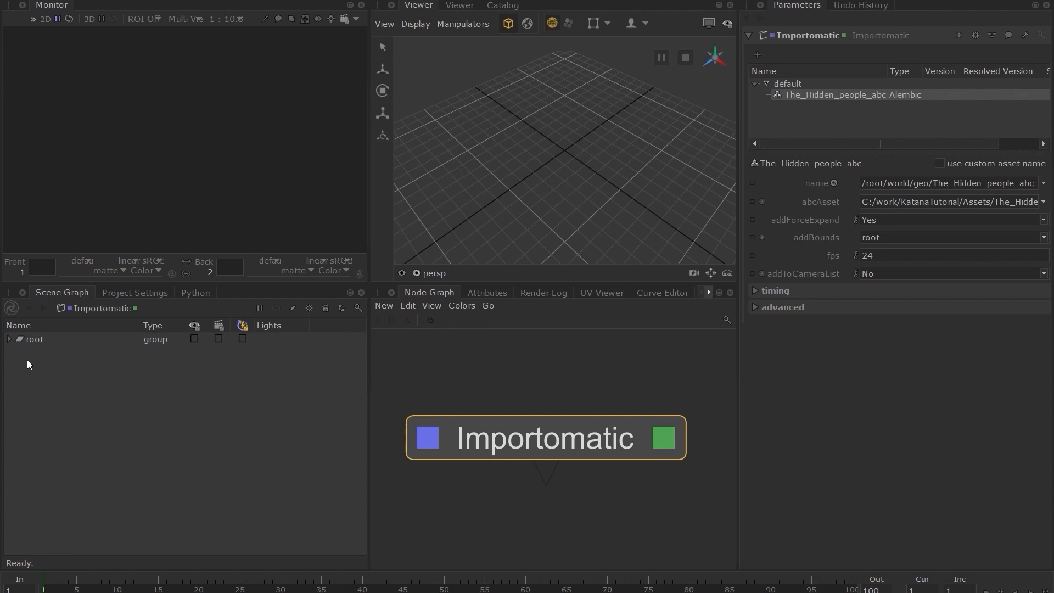
mouse_move(73, 392)
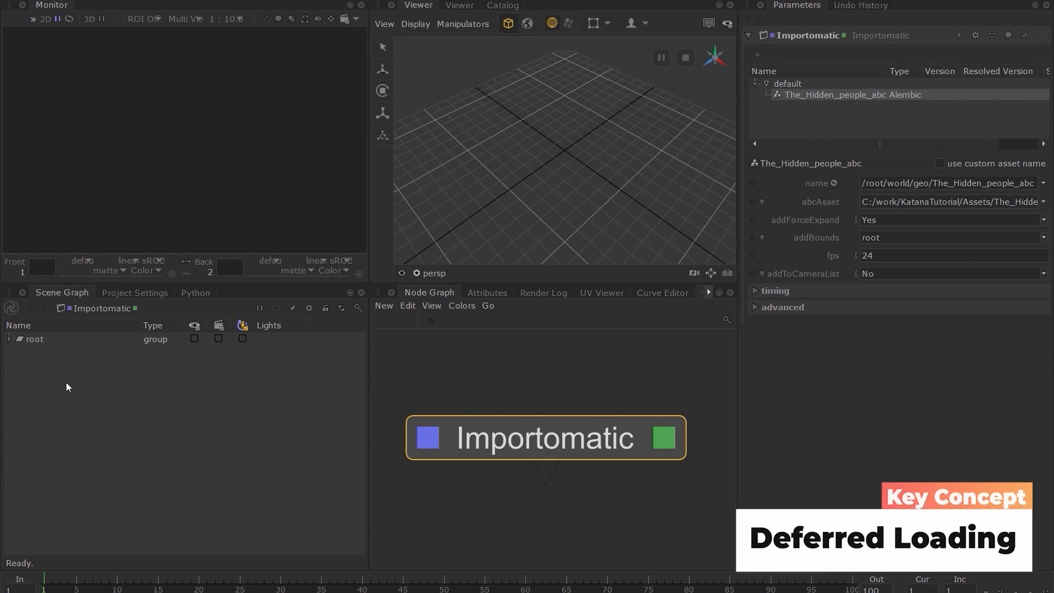
mouse_move(59, 385)
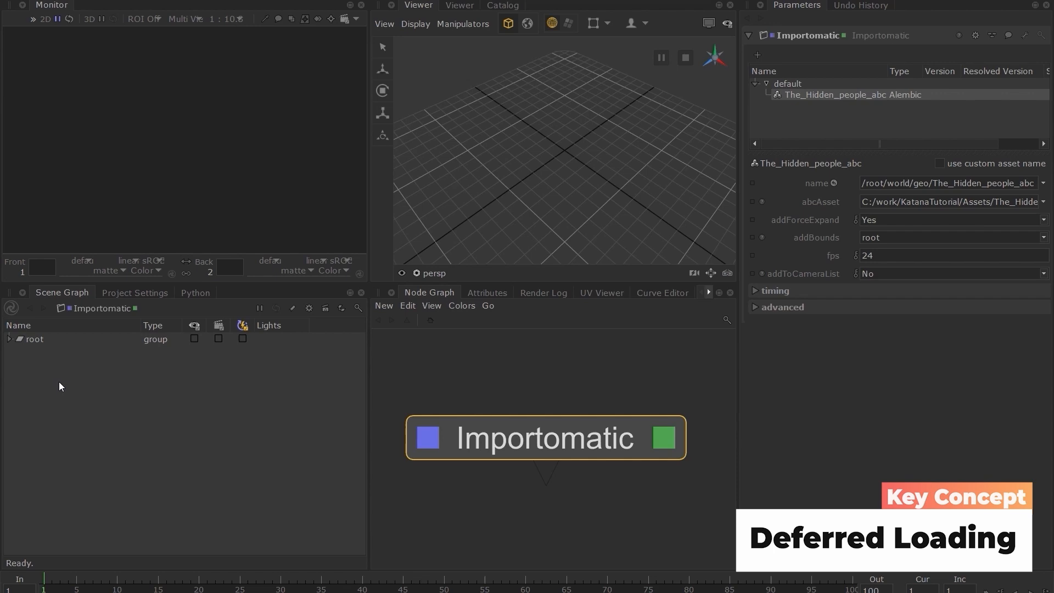
mouse_move(54, 385)
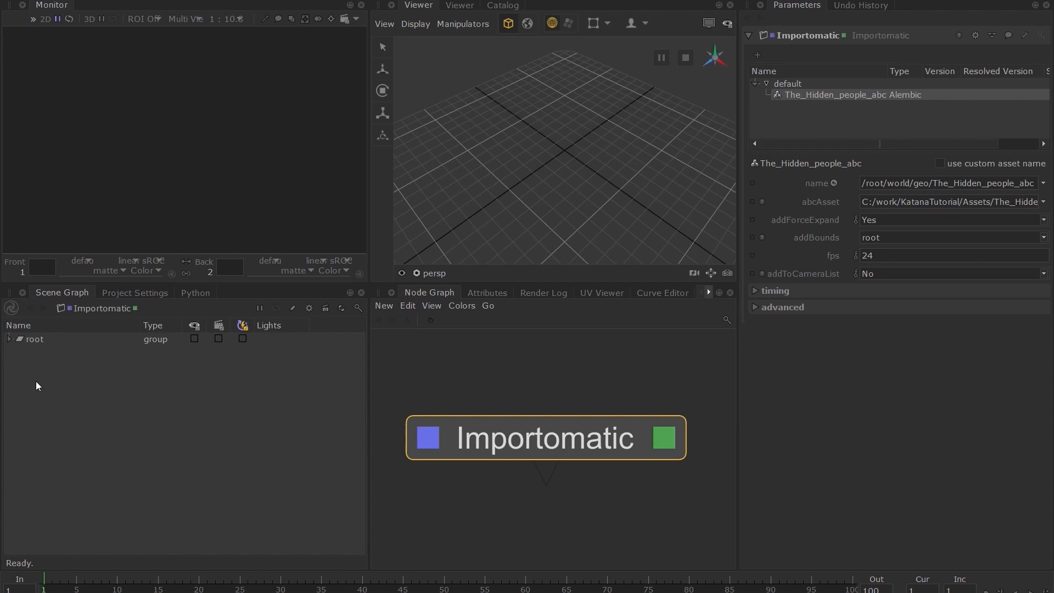
mouse_move(27, 379)
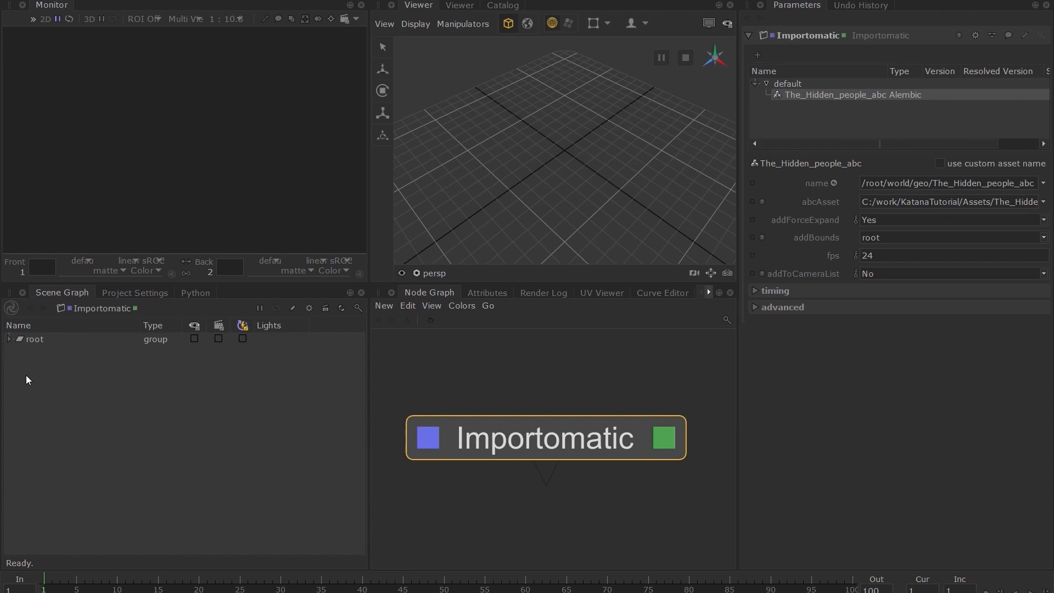
mouse_move(11, 354)
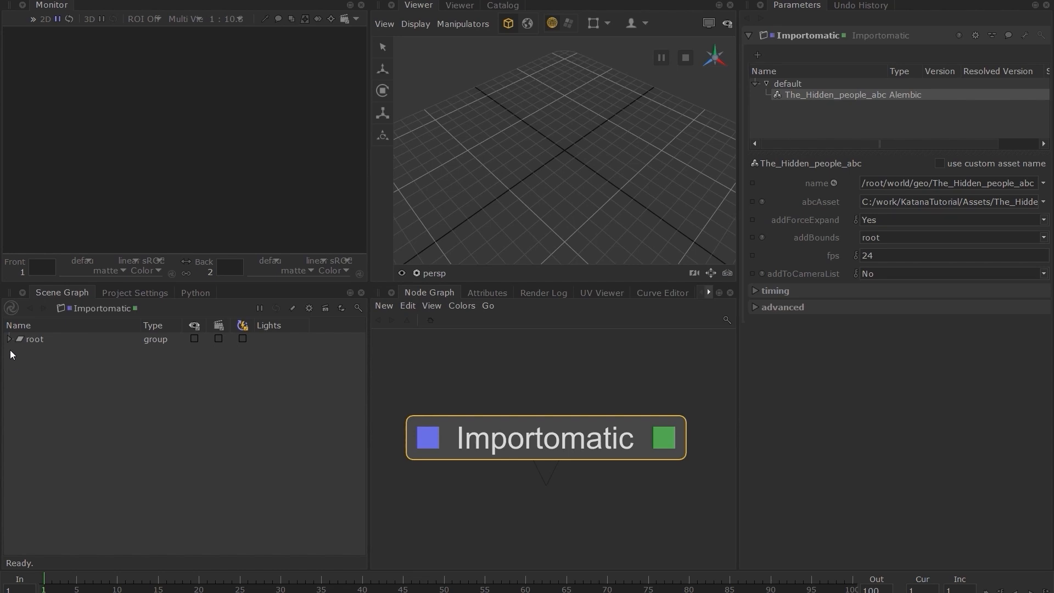
Expand root/world/geo/The_Hidden_people_abc and select the Giant_Hand and lilGuy_Skin subdmeshes to view them
left_click(10, 339)
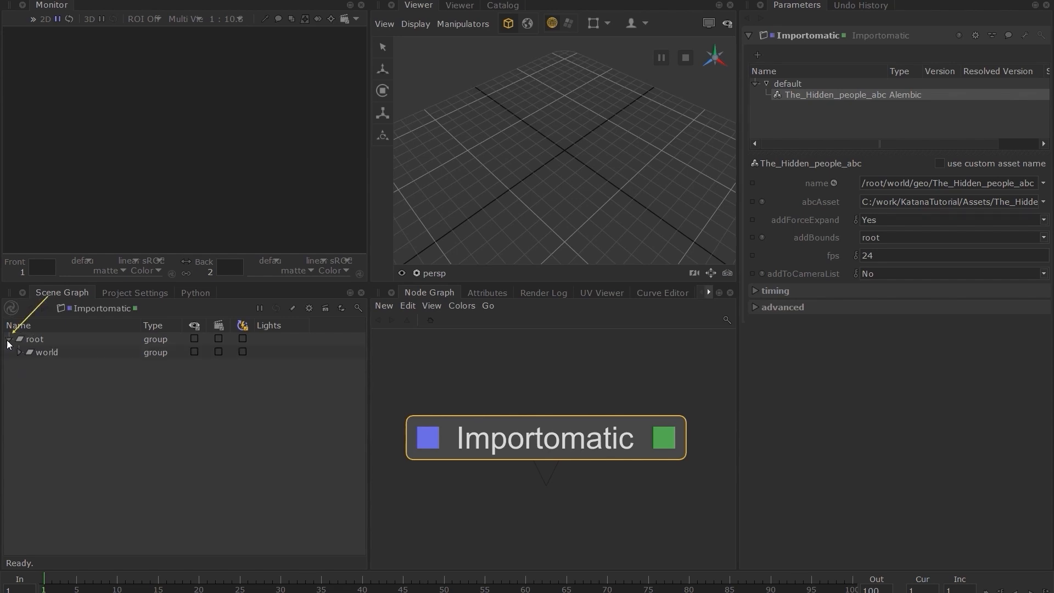
mouse_move(16, 355)
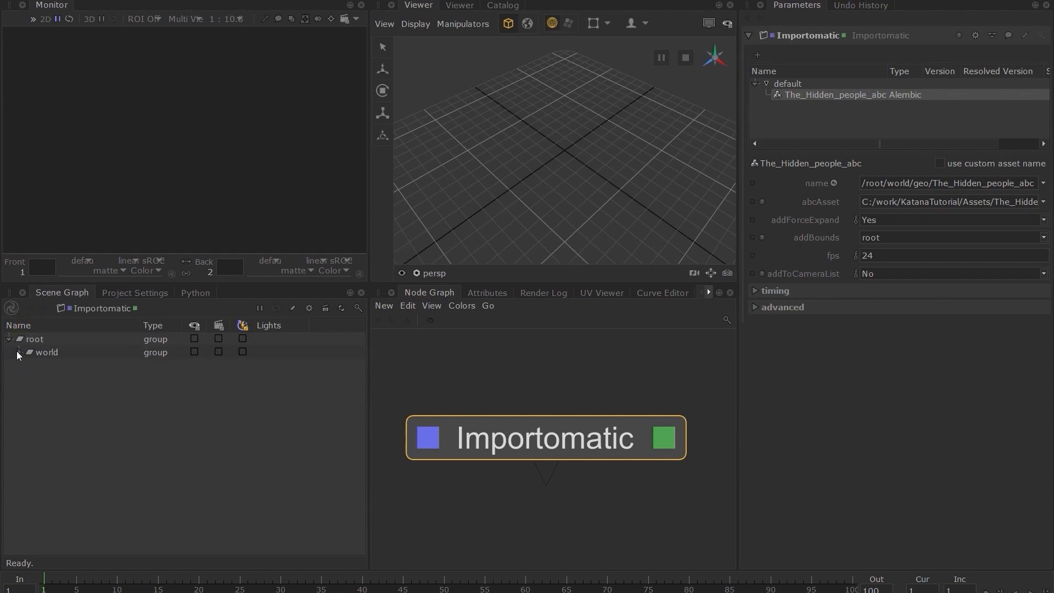
left_click(17, 352)
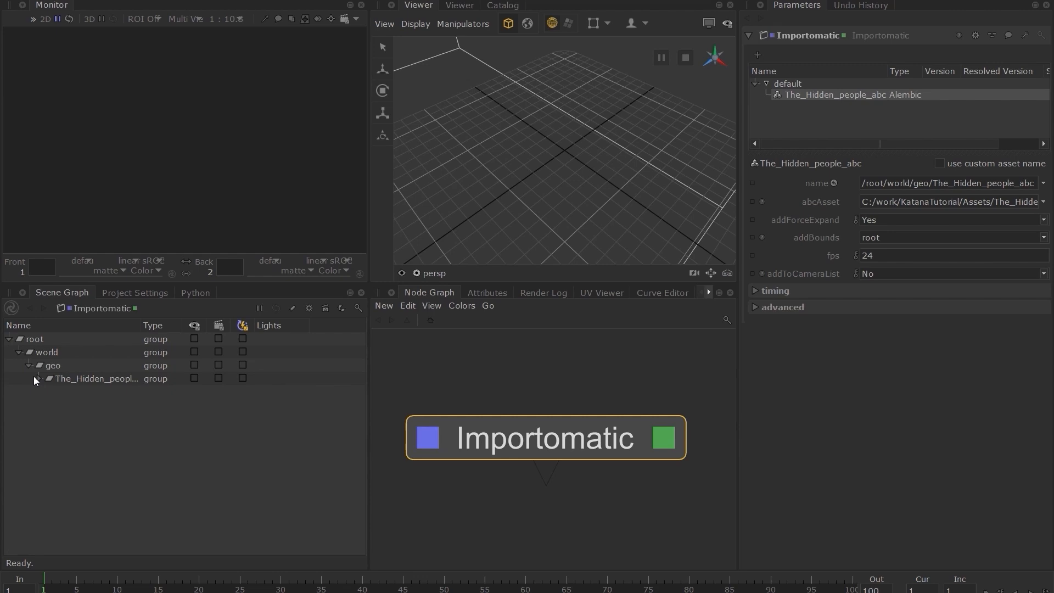
left_click(48, 378)
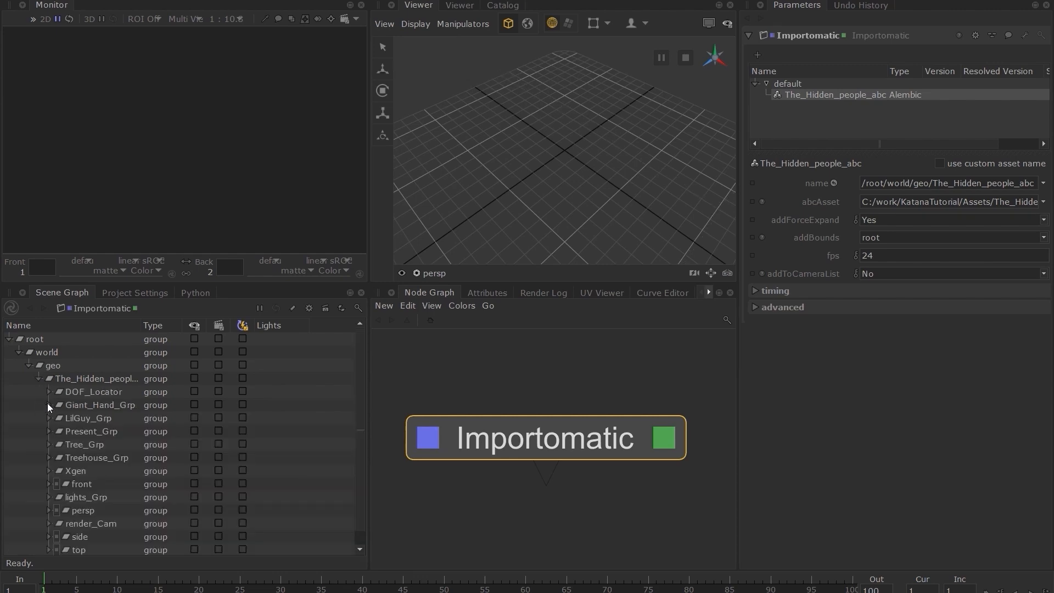
left_click(50, 405)
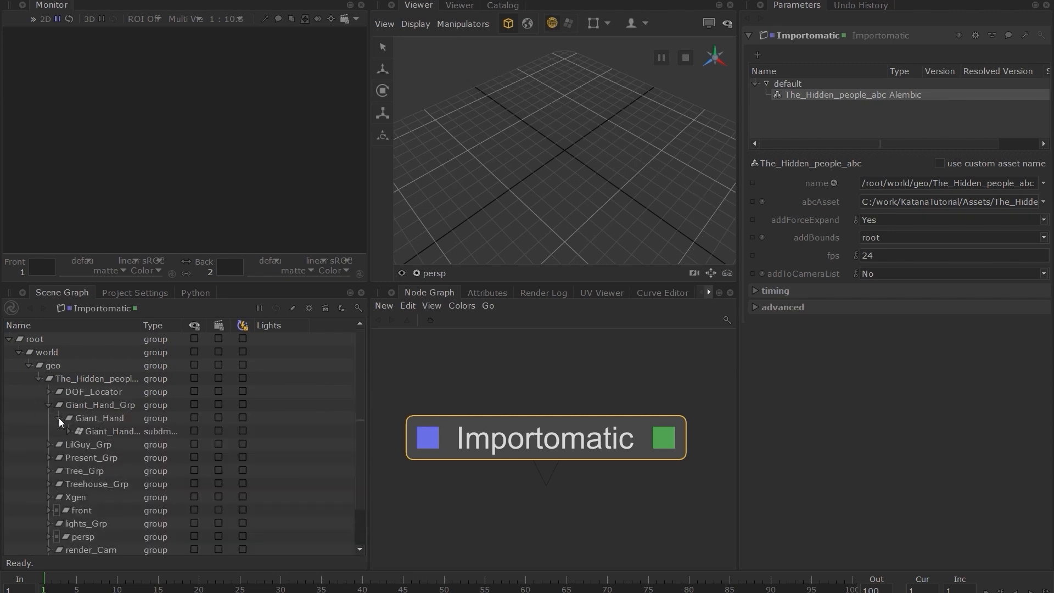
left_click(111, 430)
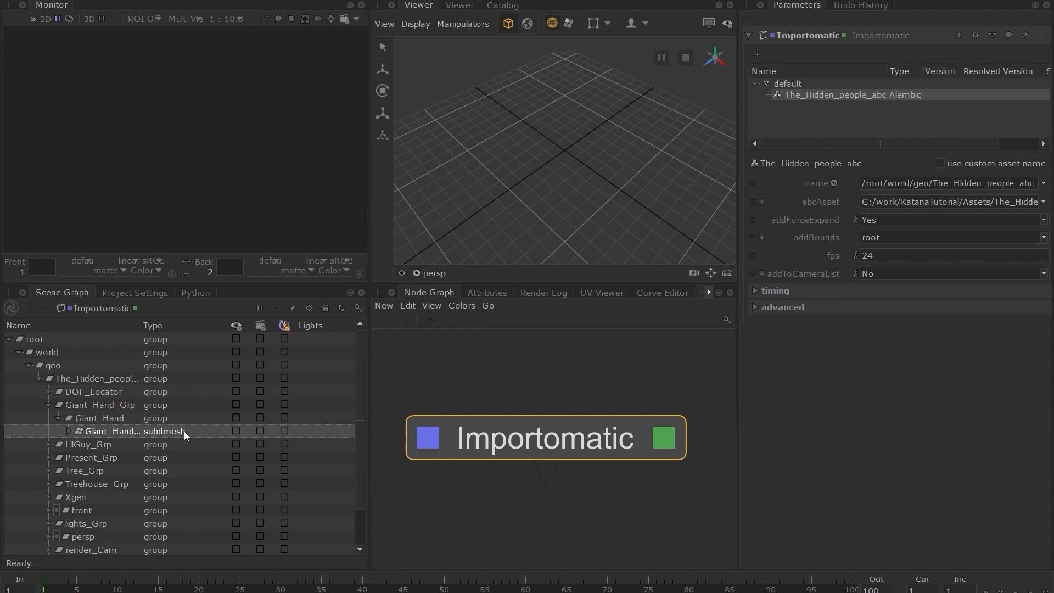
mouse_move(541, 154)
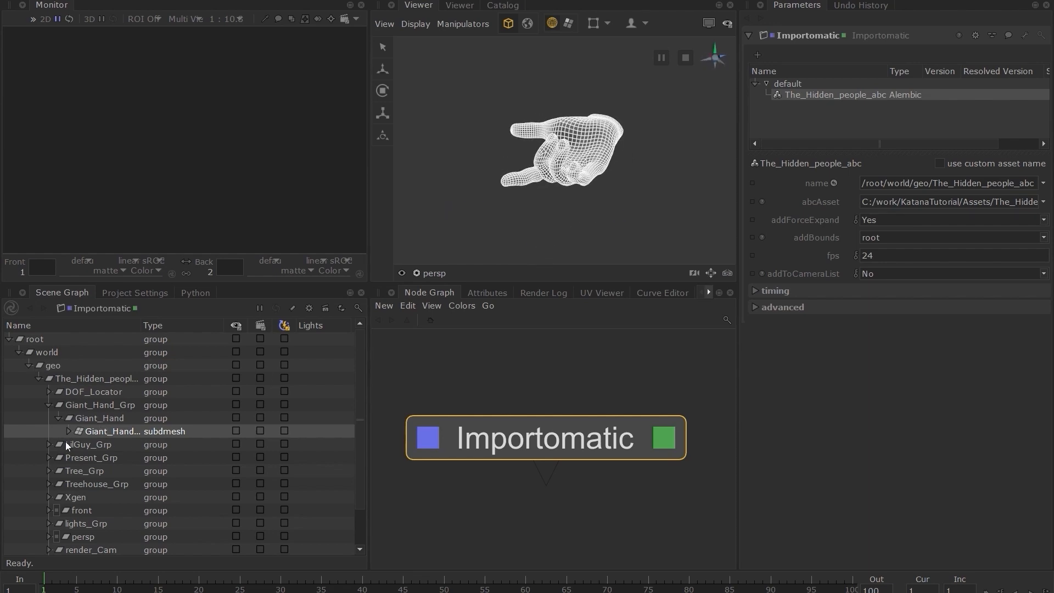
left_click(49, 444)
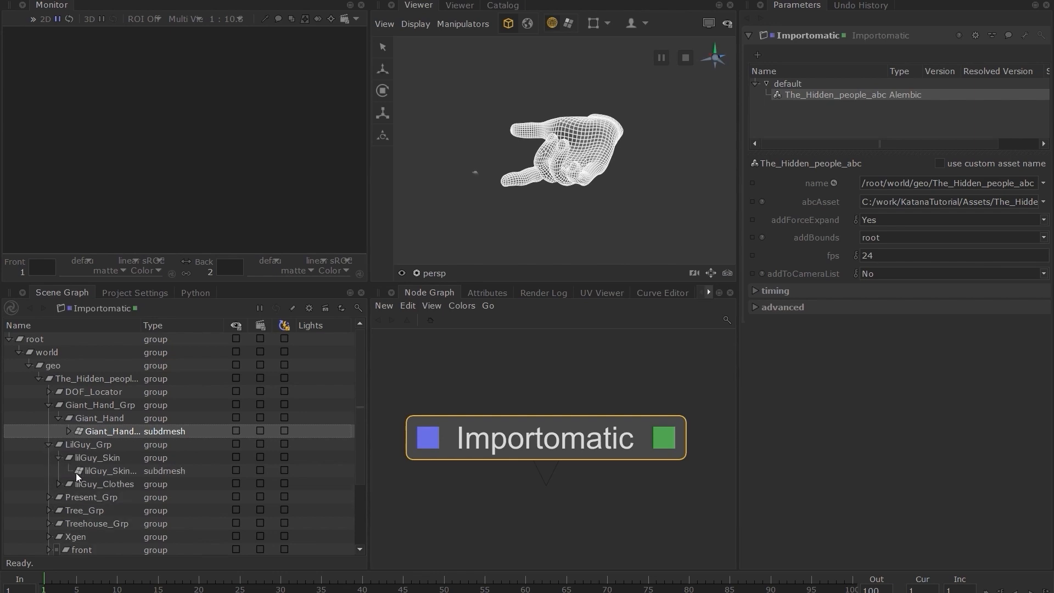
left_click(111, 471)
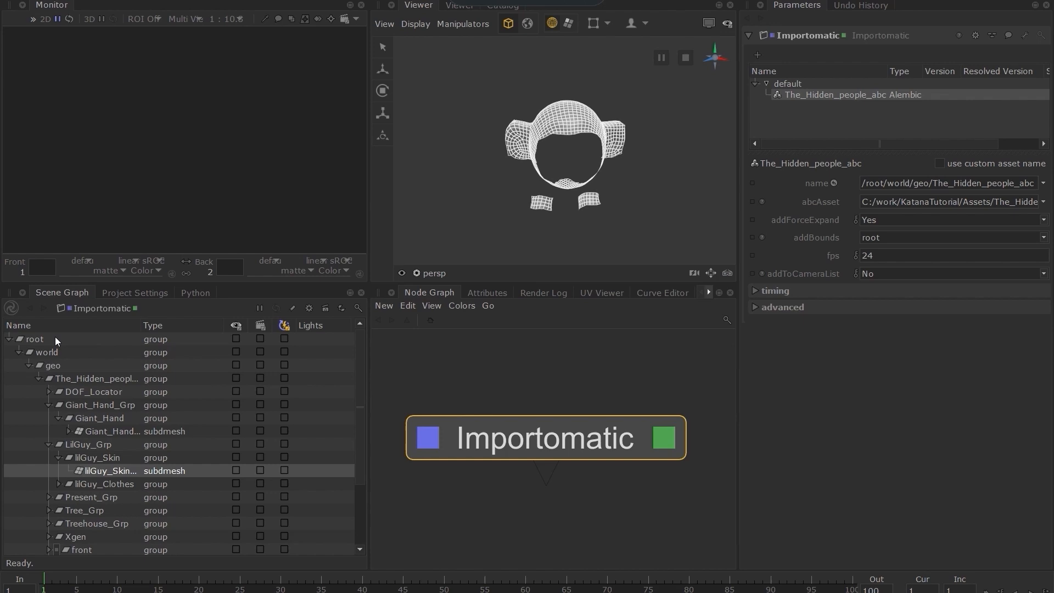
Expand All from the root location so the full treehouse scene loads in the viewer
right_click(34, 339)
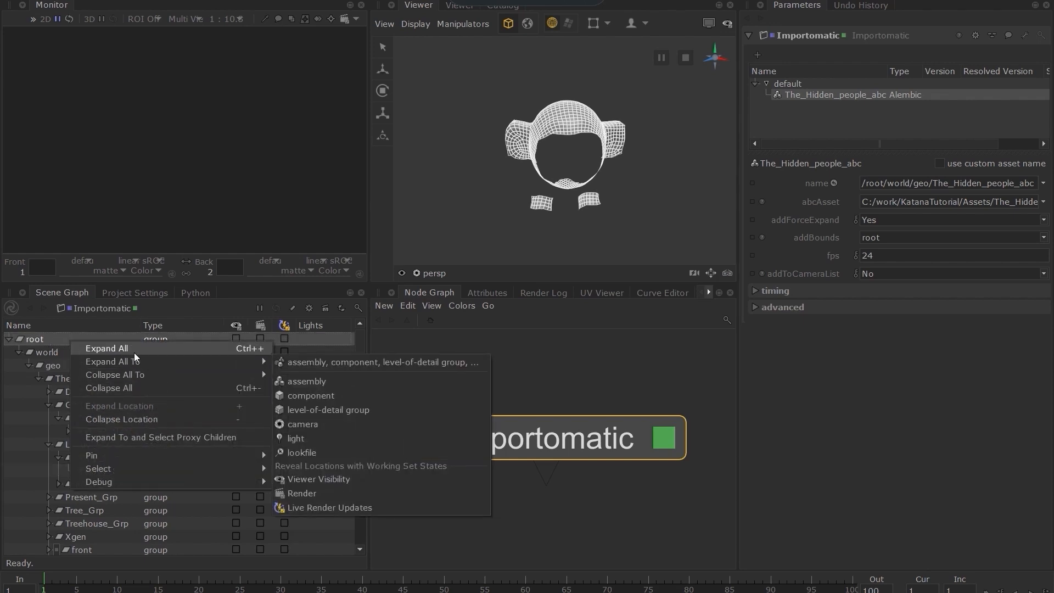
left_click(107, 348)
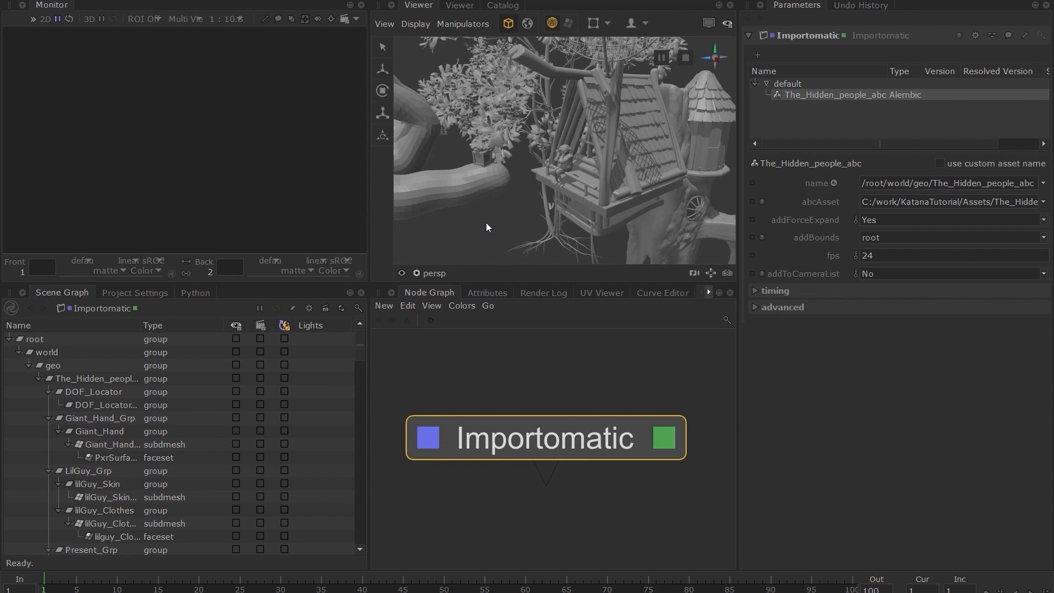
mouse_move(552, 209)
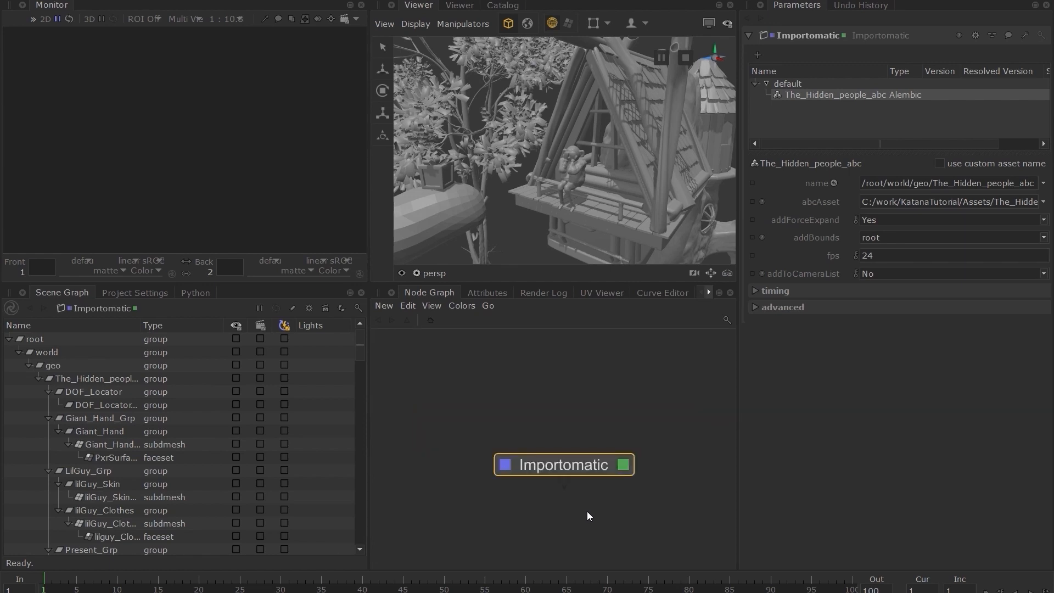
mouse_move(570, 496)
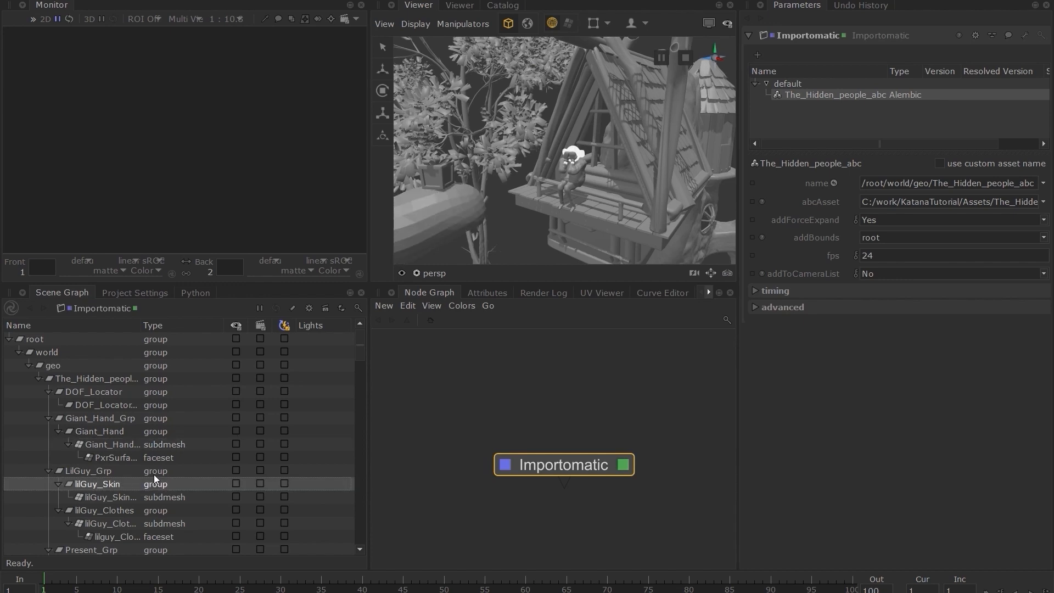
Select the Giant_Hand subdmesh and inspect its attributes
left_click(111, 444)
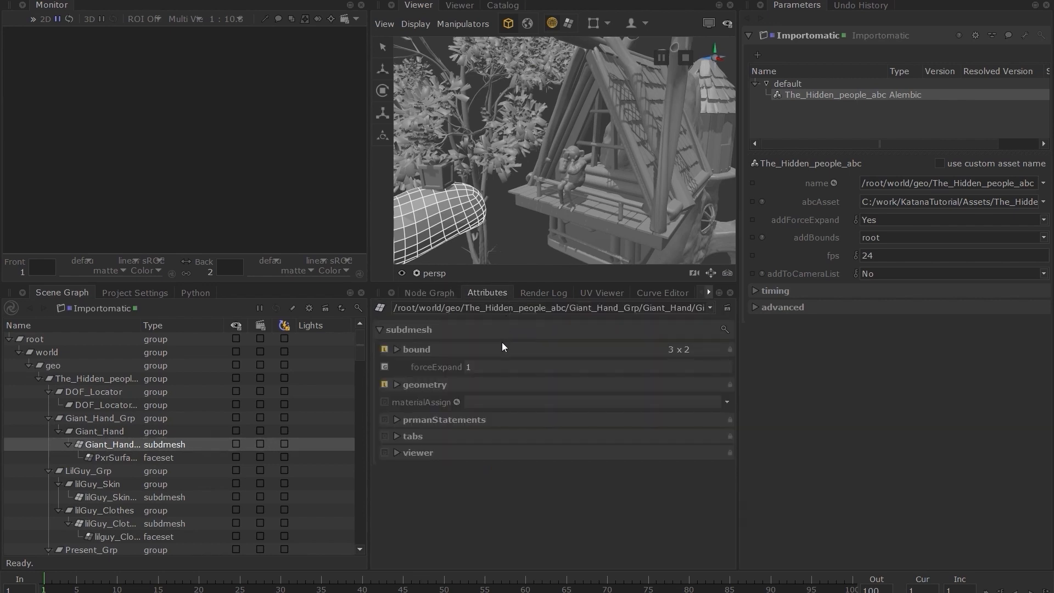
mouse_move(443, 369)
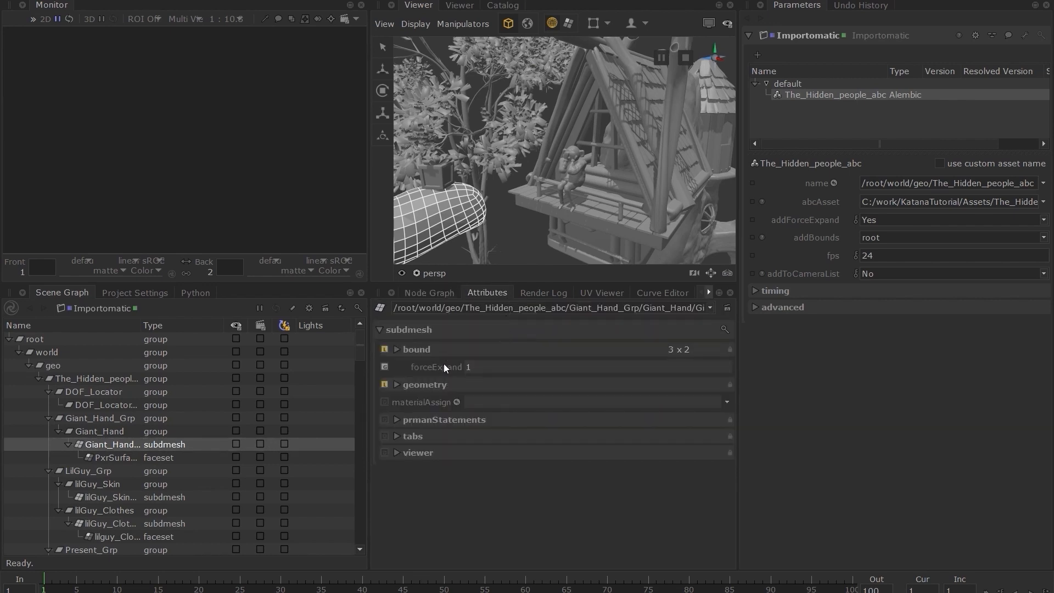
left_click(428, 292)
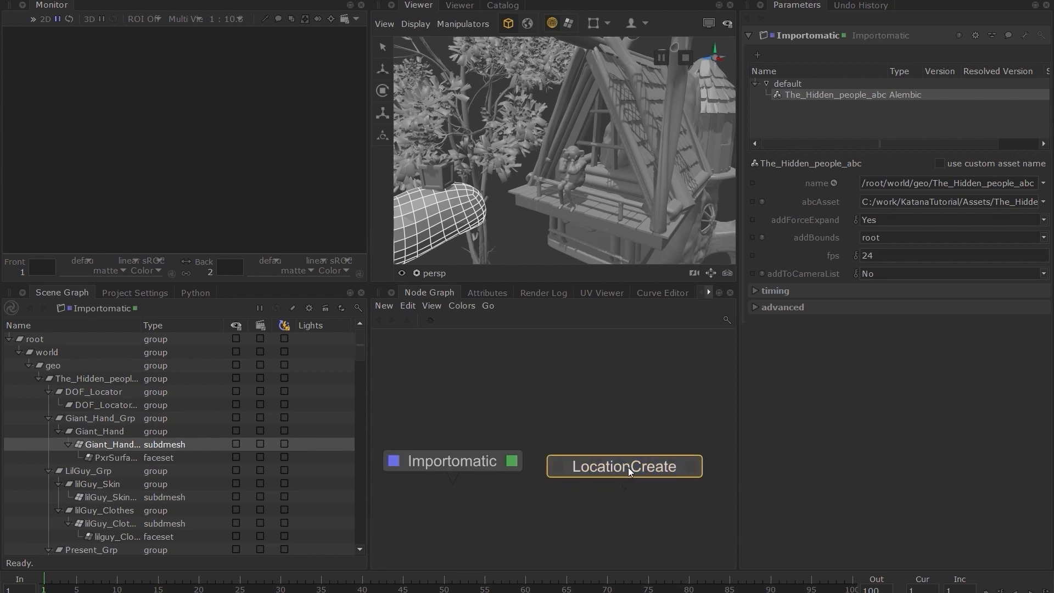
Set LocationCreate to create a subdmesh at /root/world/geo/tempLocation
left_click(623, 465)
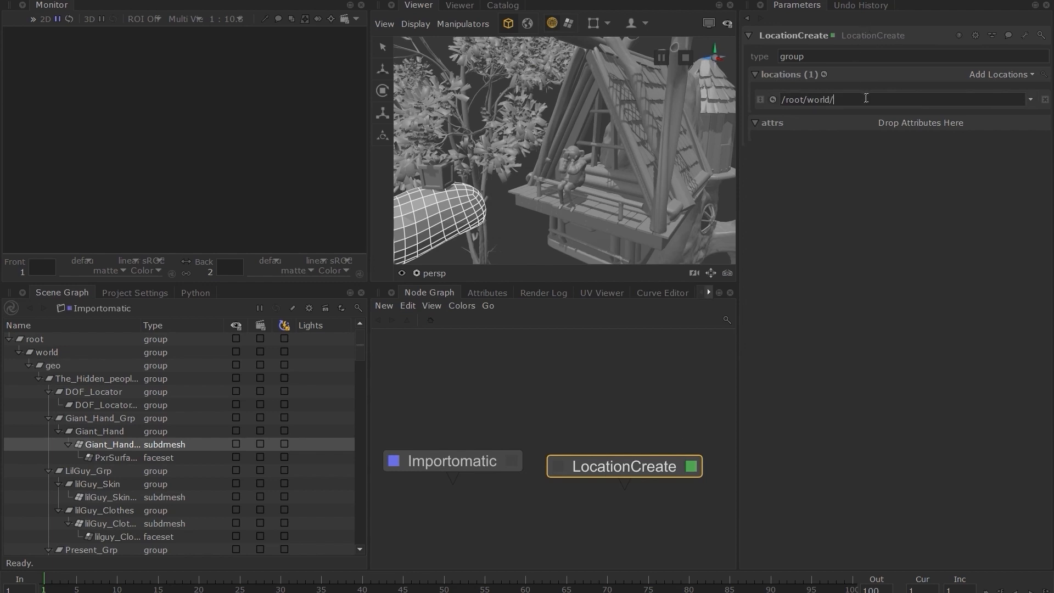
type("geo/")
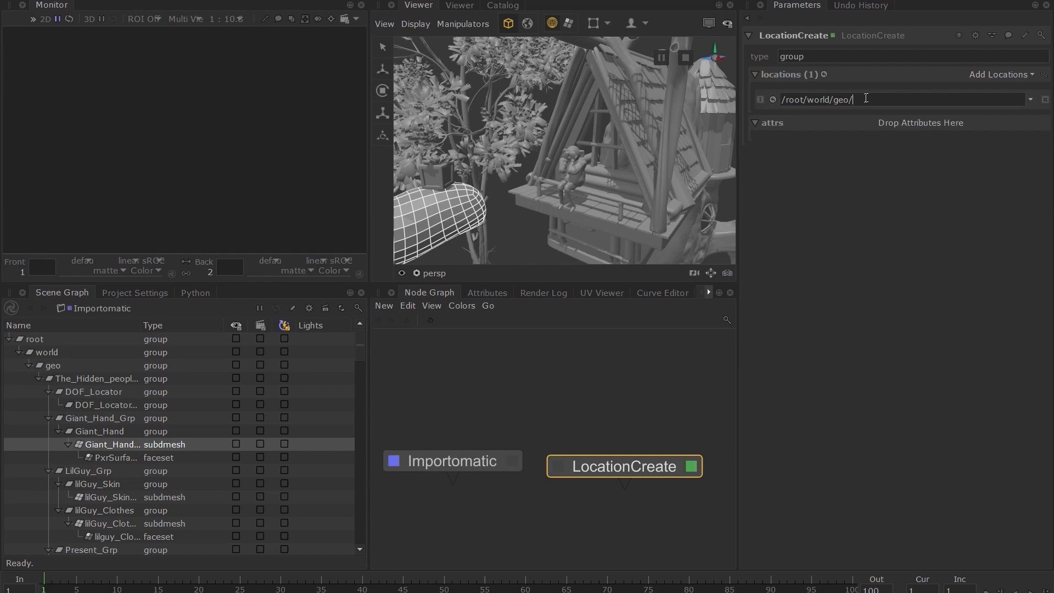
type("tempLocation")
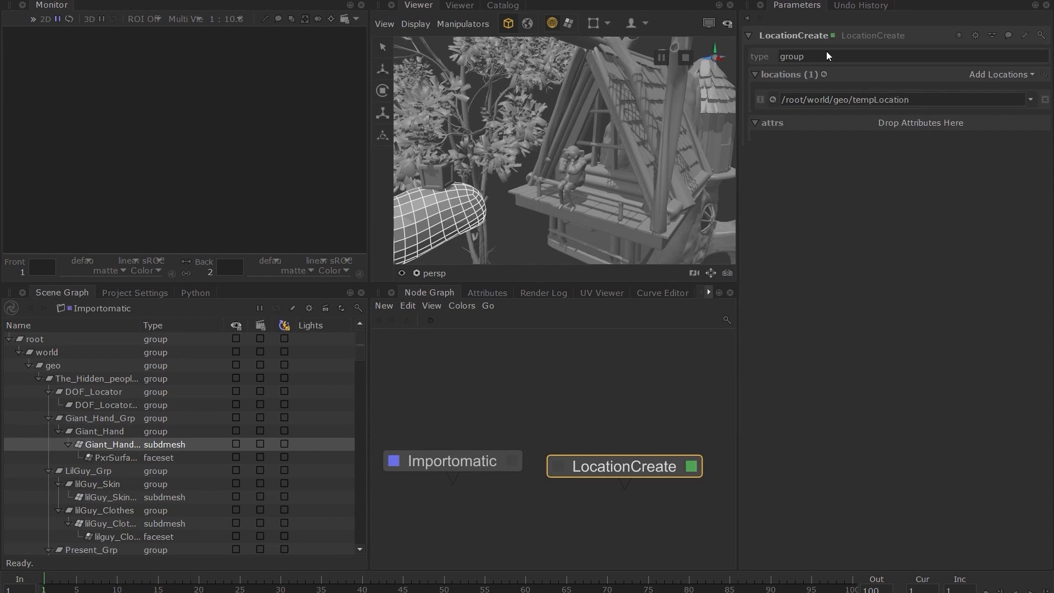
type("subdmesh")
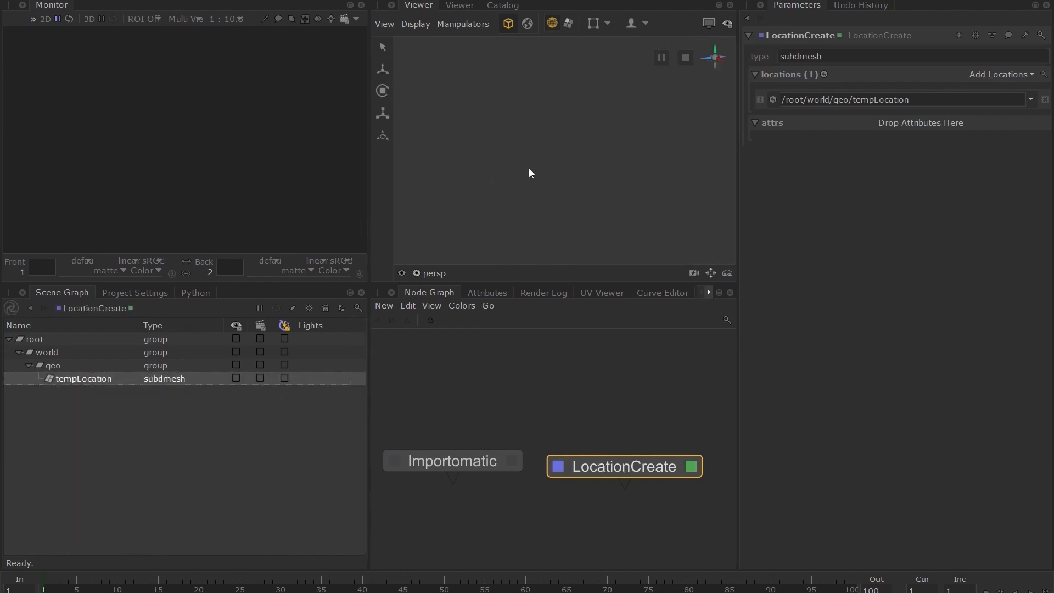
mouse_move(570, 150)
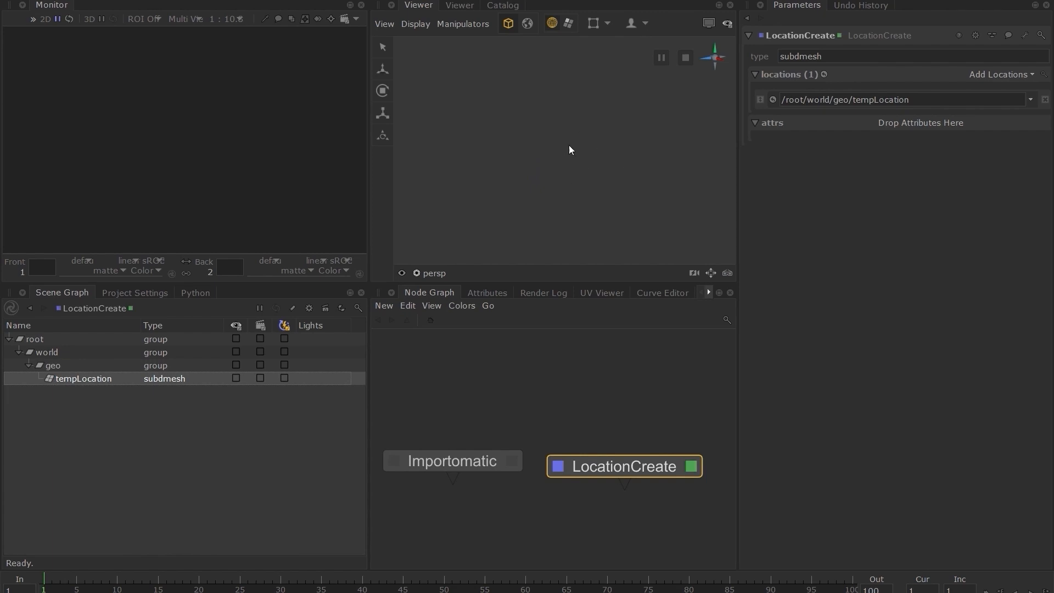
mouse_move(581, 147)
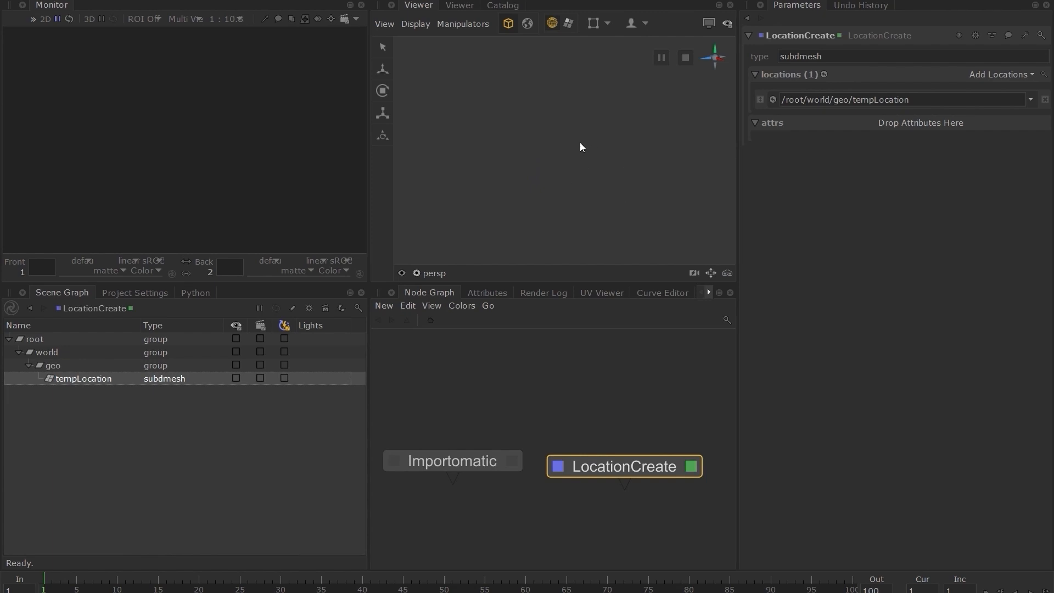
mouse_move(472, 463)
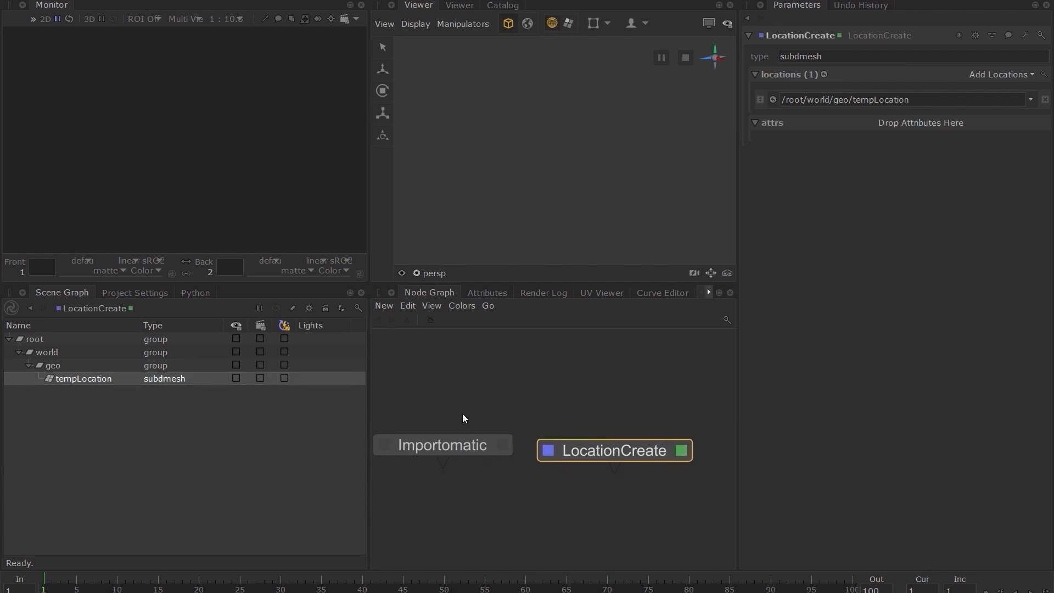
mouse_move(465, 468)
type("a")
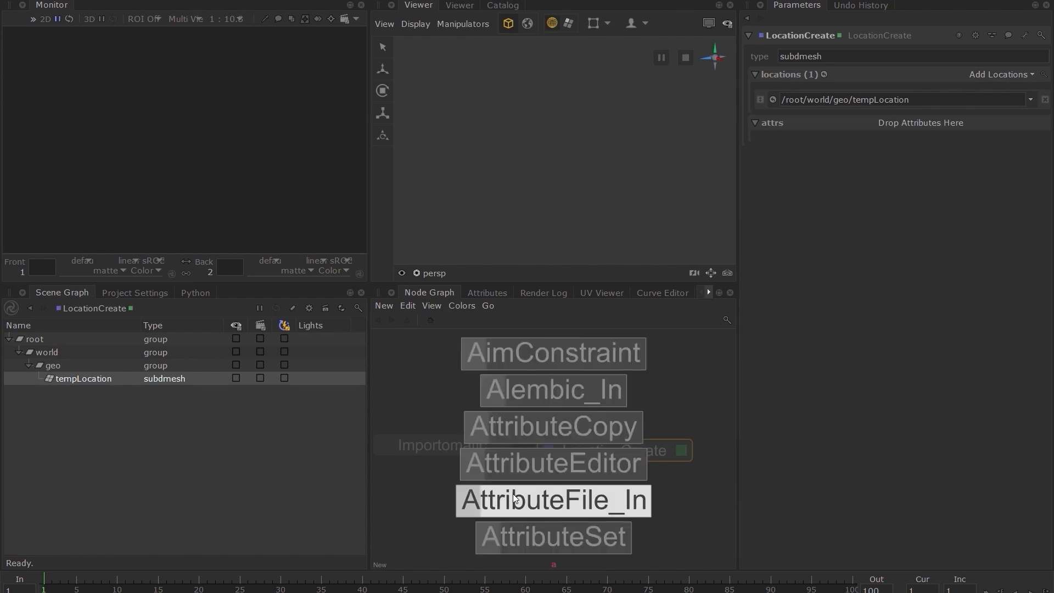
Place an AttributeCopy node and wire LocationCreate and Importomatic into its input and copyFrom ports
left_click(552, 425)
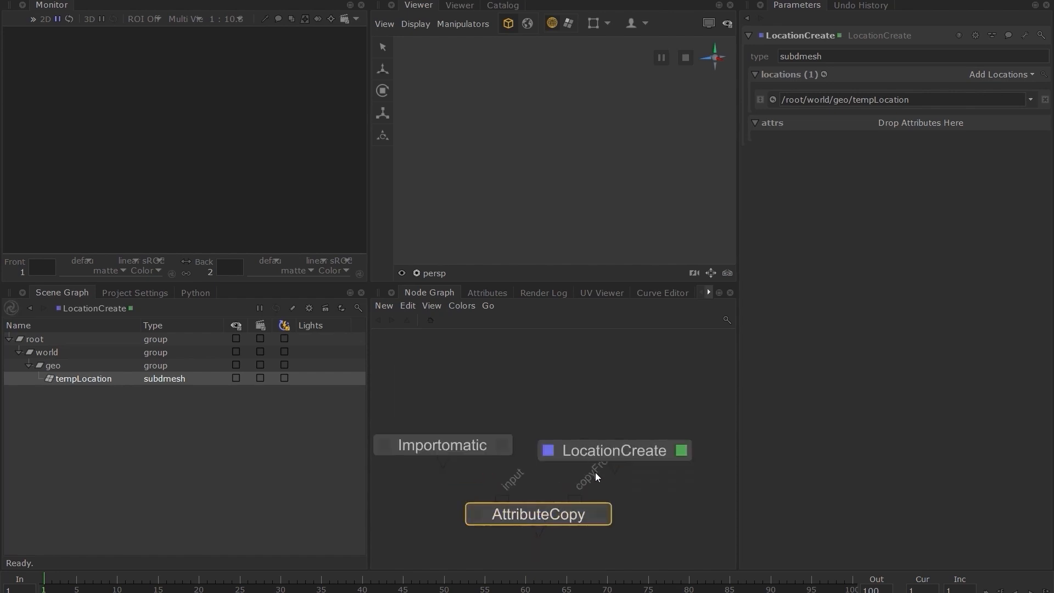
left_click_drag(615, 460, 535, 487)
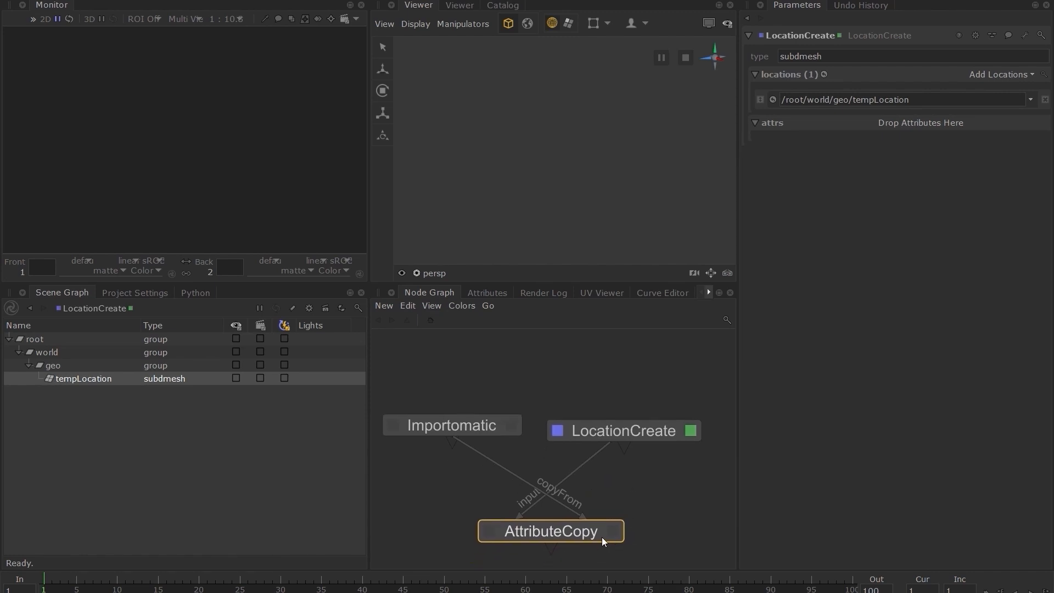
Set AttributeCopy's fromRoot to the Giant_Hand subdmesh via Adopt Scene Graph Selection
left_click(550, 531)
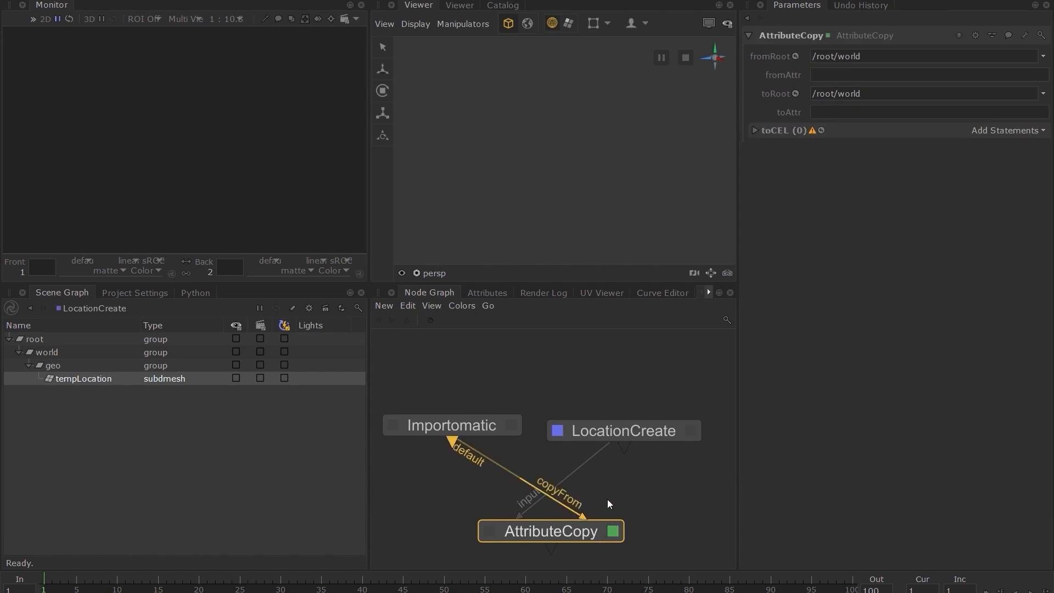
left_click(451, 424)
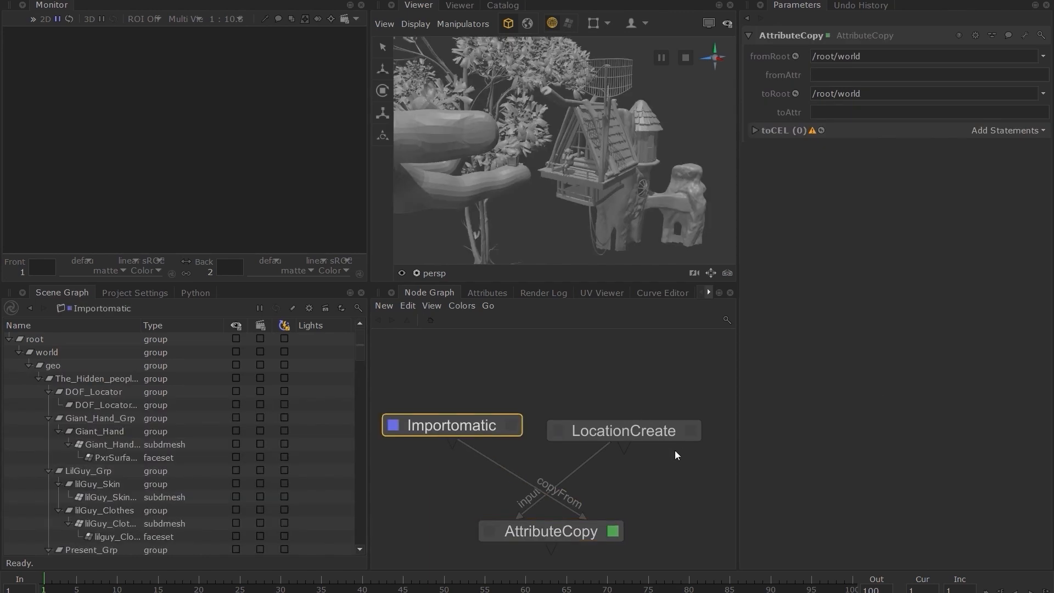
mouse_move(226, 414)
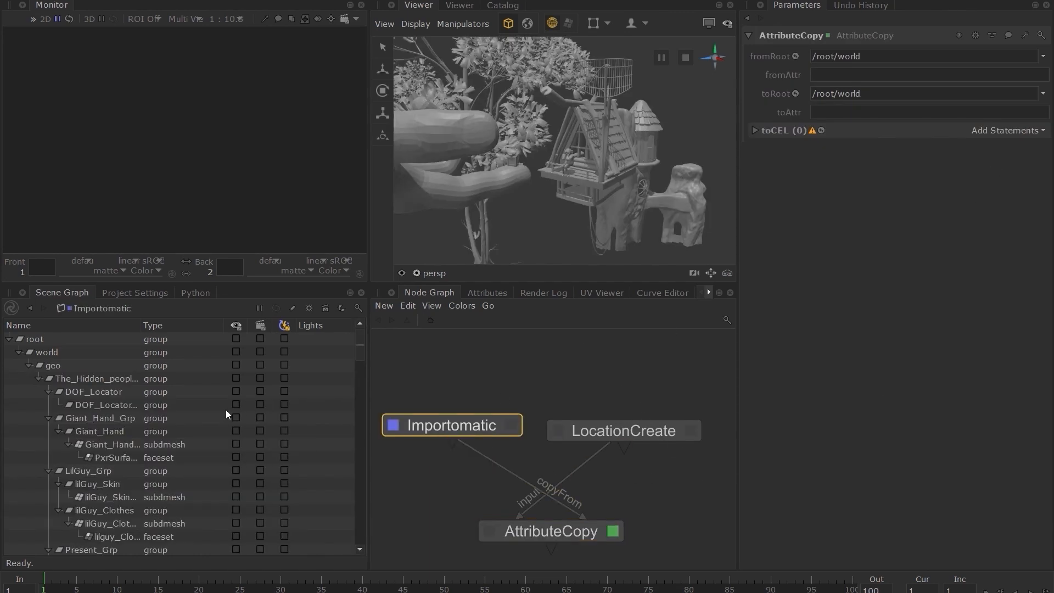
left_click(111, 444)
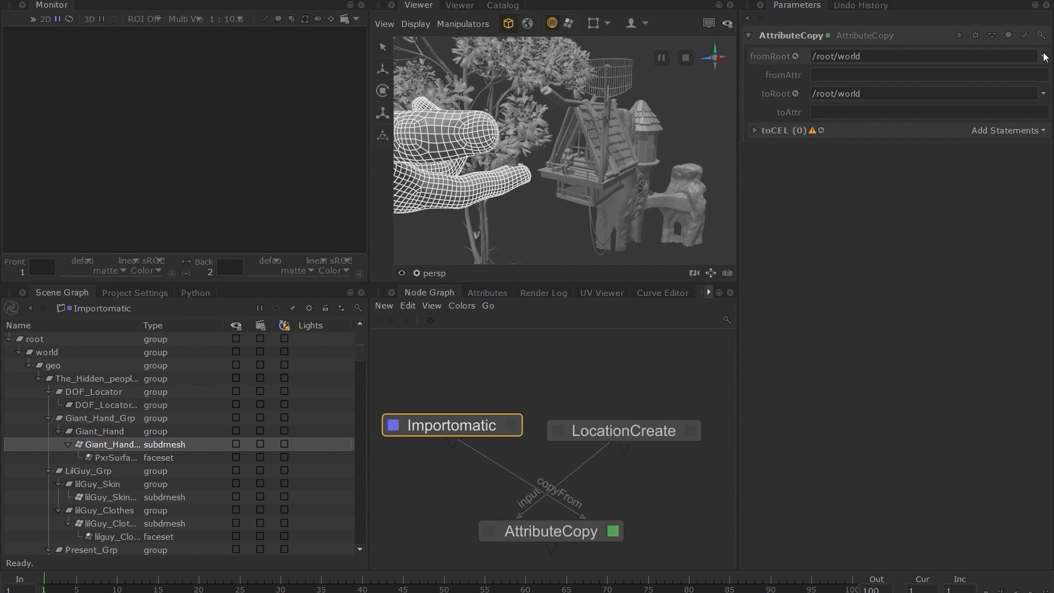
left_click(1043, 56)
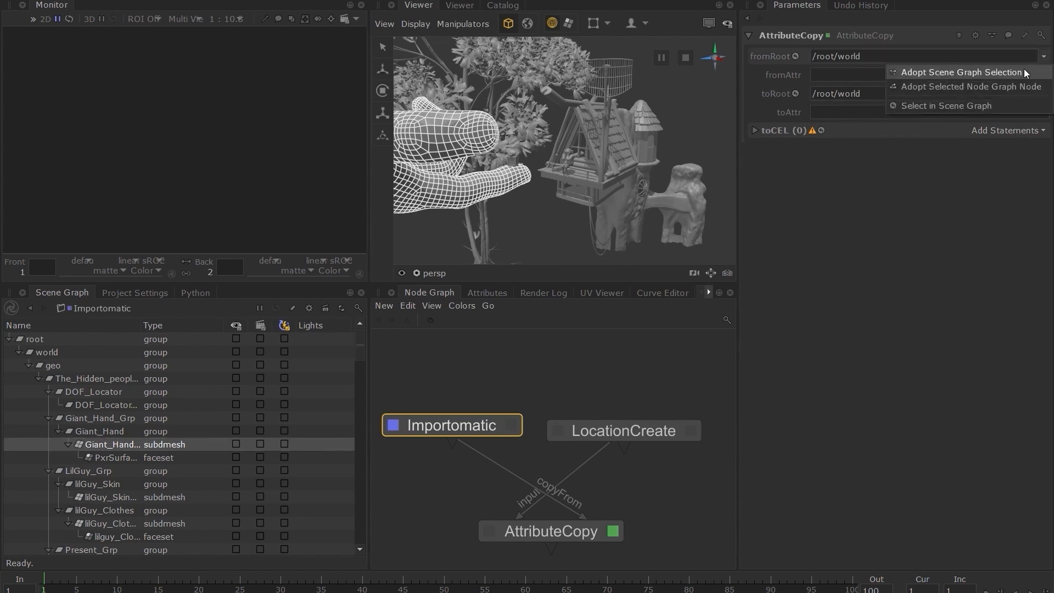
mouse_move(1032, 77)
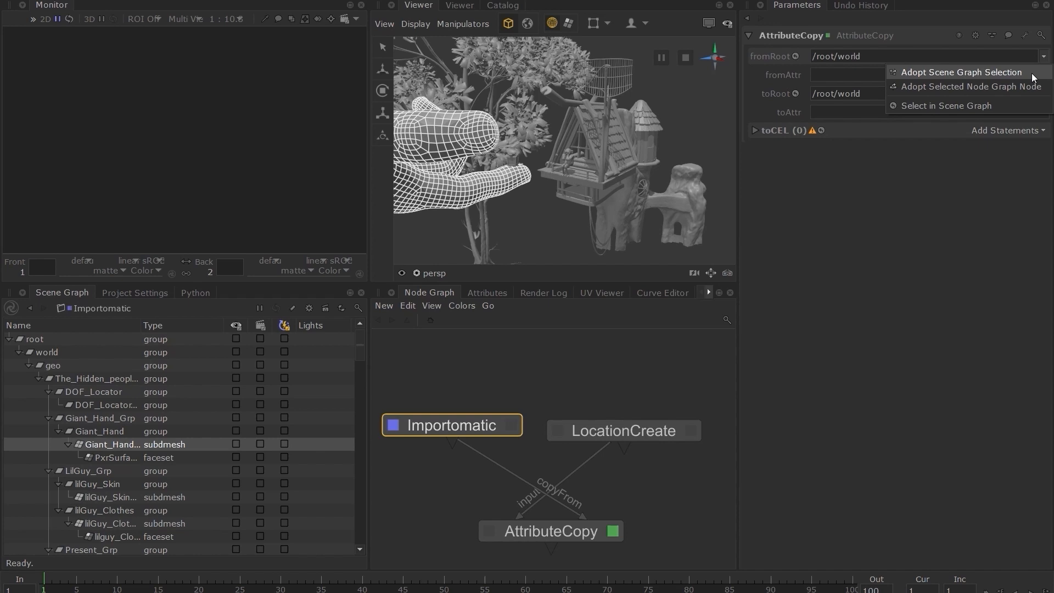
left_click(962, 73)
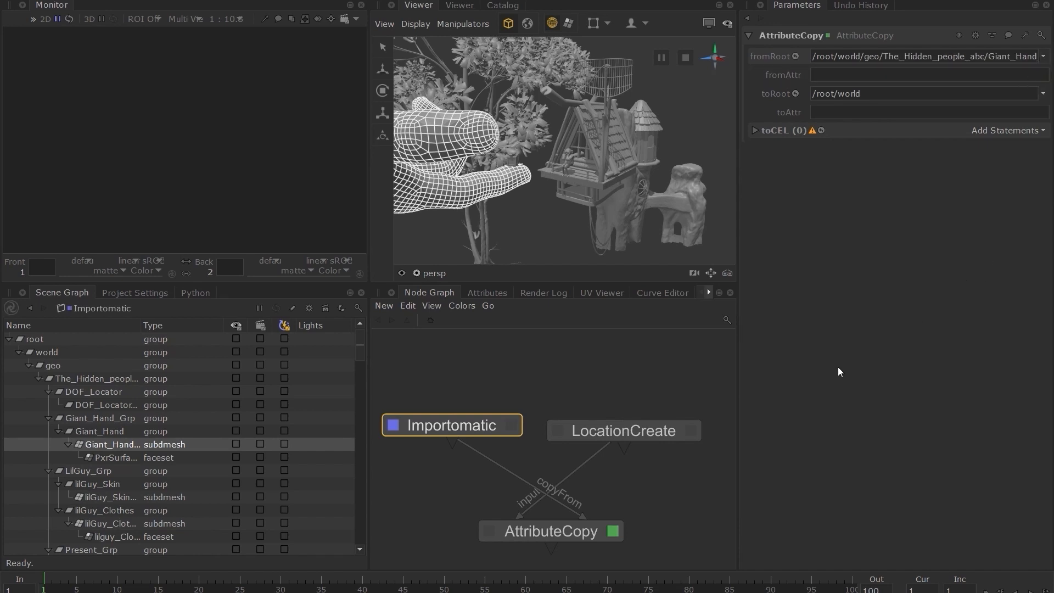
mouse_move(792, 199)
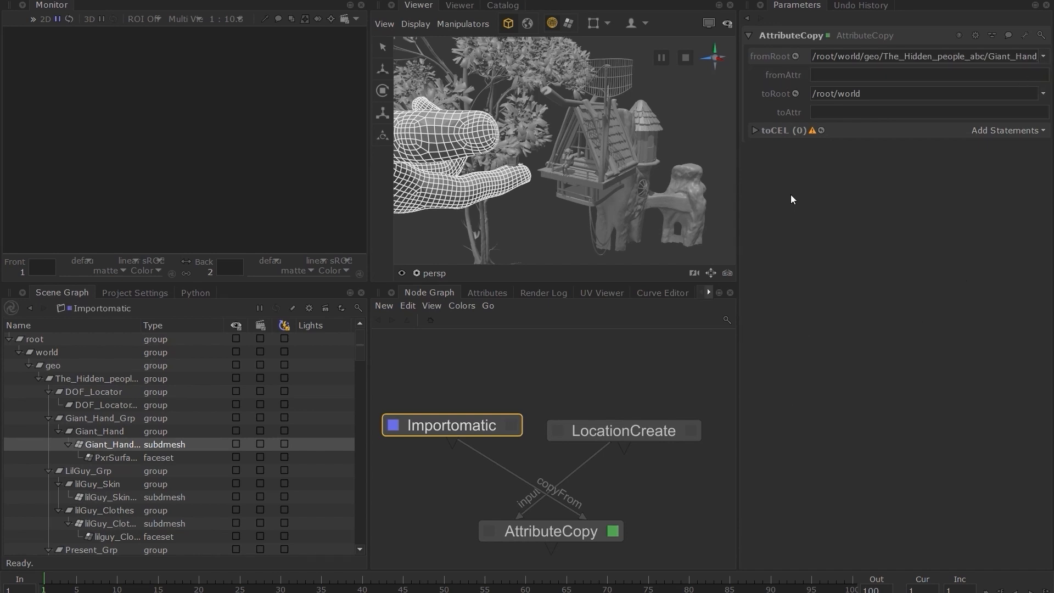
mouse_move(474, 280)
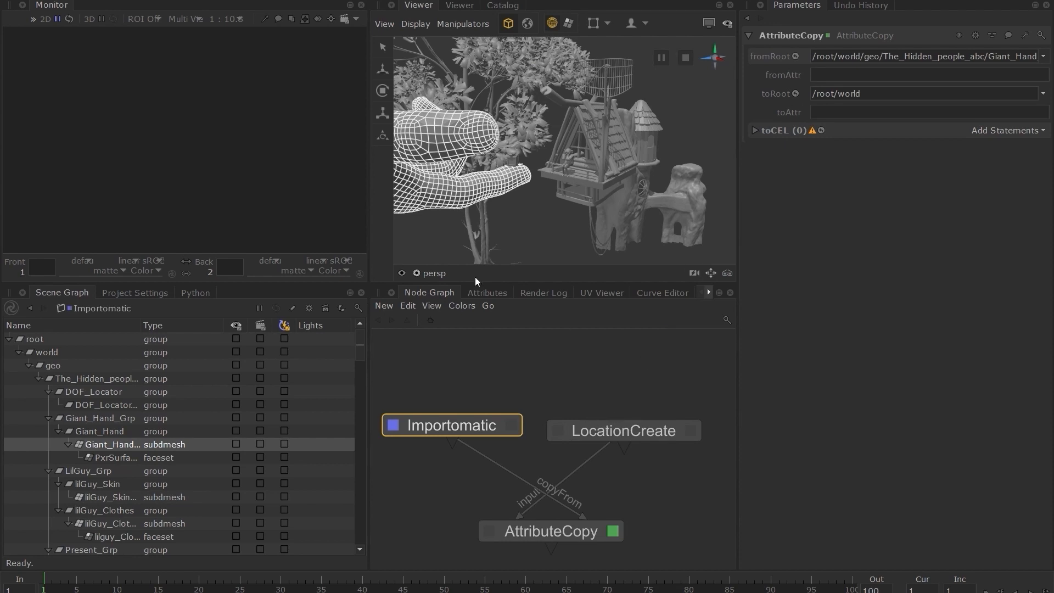
Set toRoot to tempLocation, copy the geometry attribute, and view the hand on the AttributeCopy output
left_click(487, 292)
type("geometry")
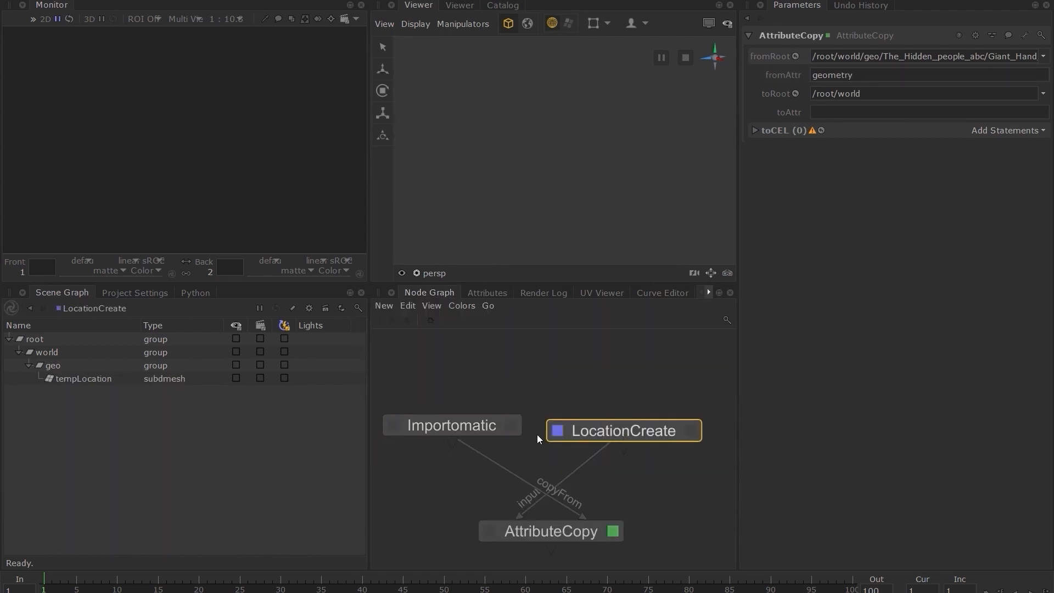
left_click(84, 379)
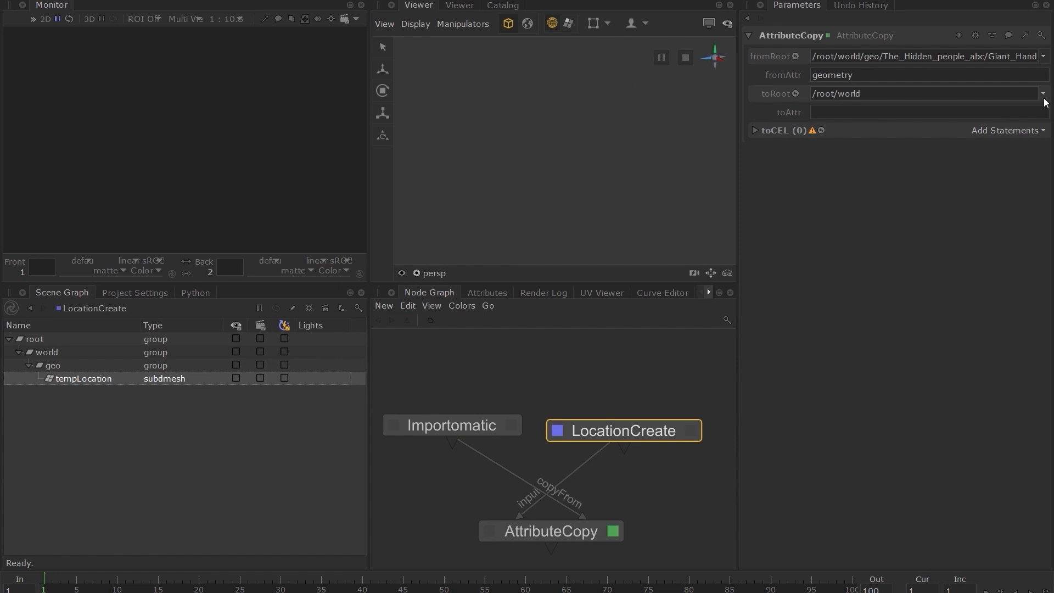
type("geometry")
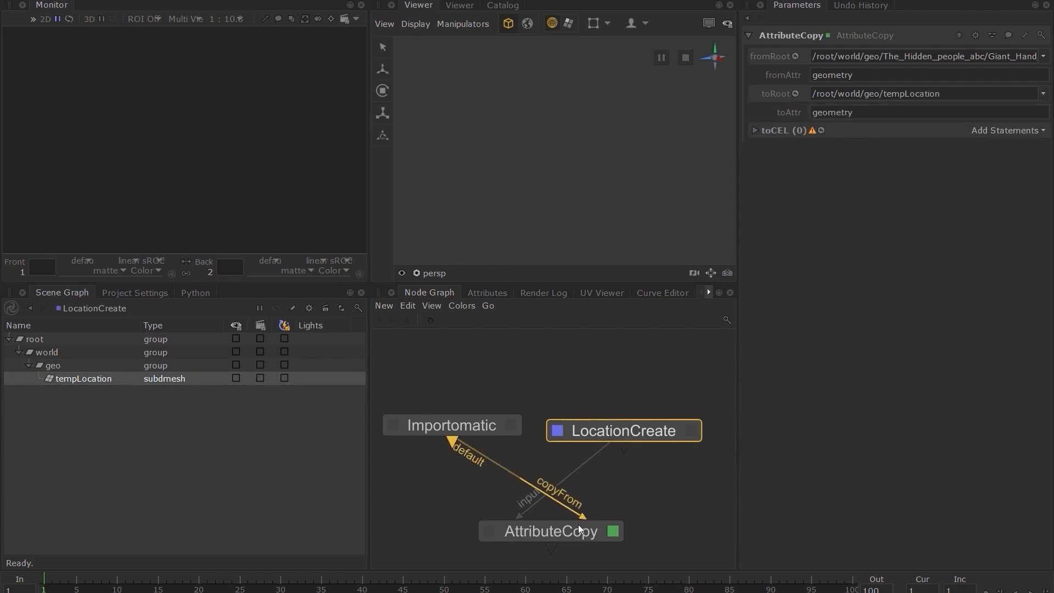
left_click(550, 531)
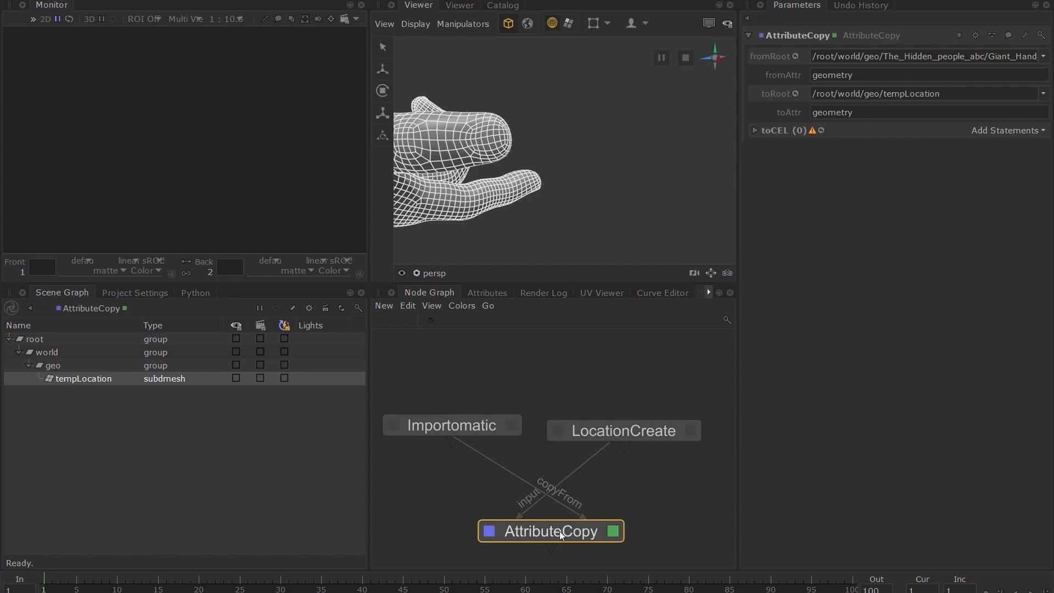